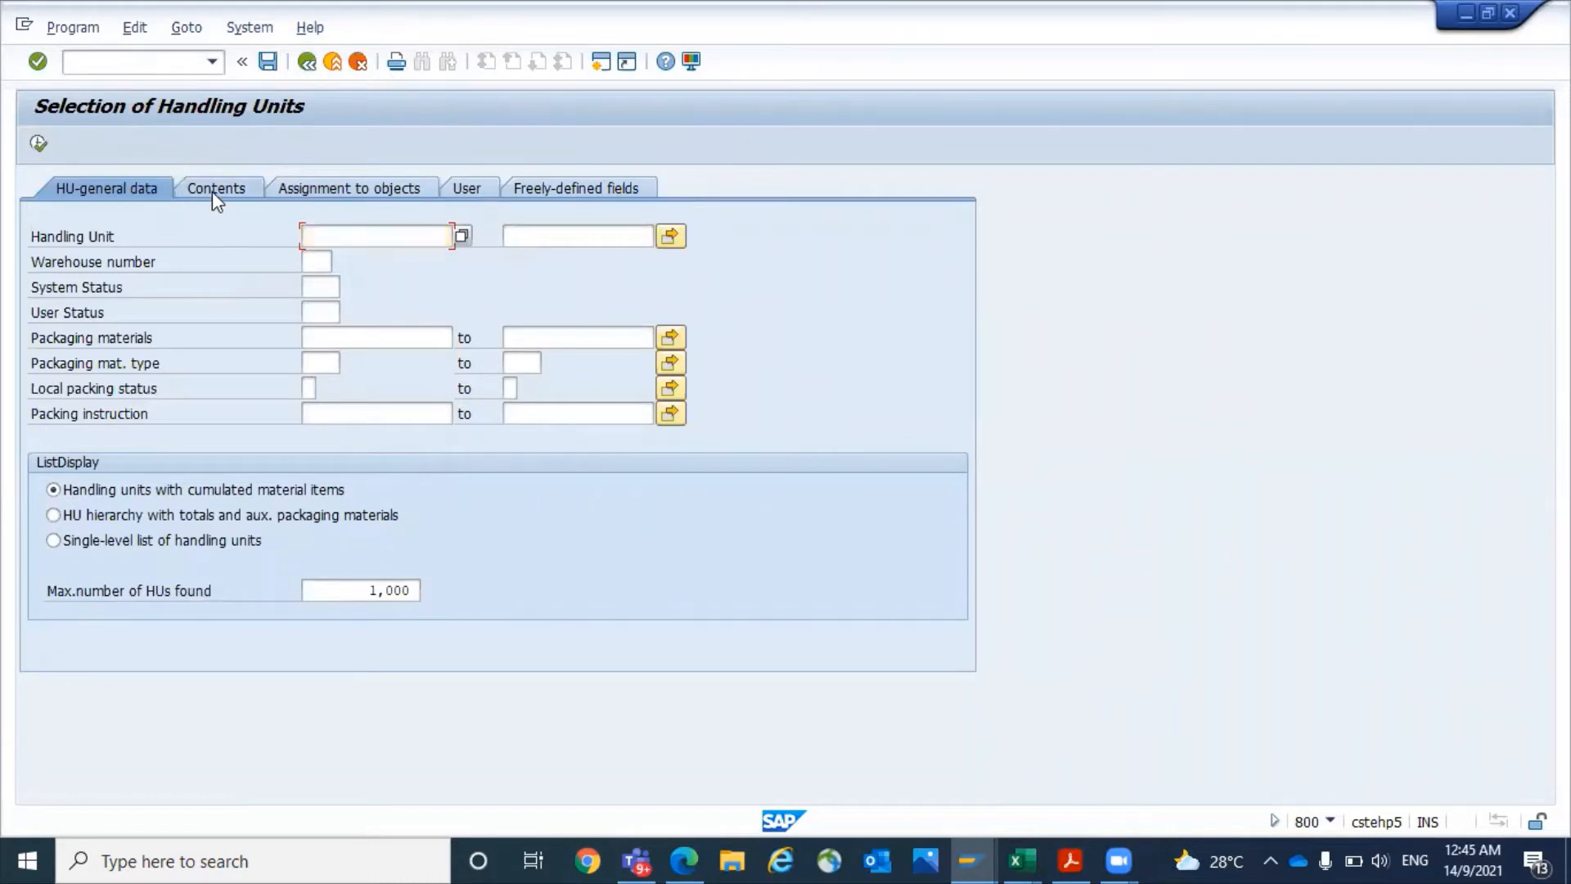
Step: Show the Contents search criteria for material, batch, plant and storage location
left_click(216, 188)
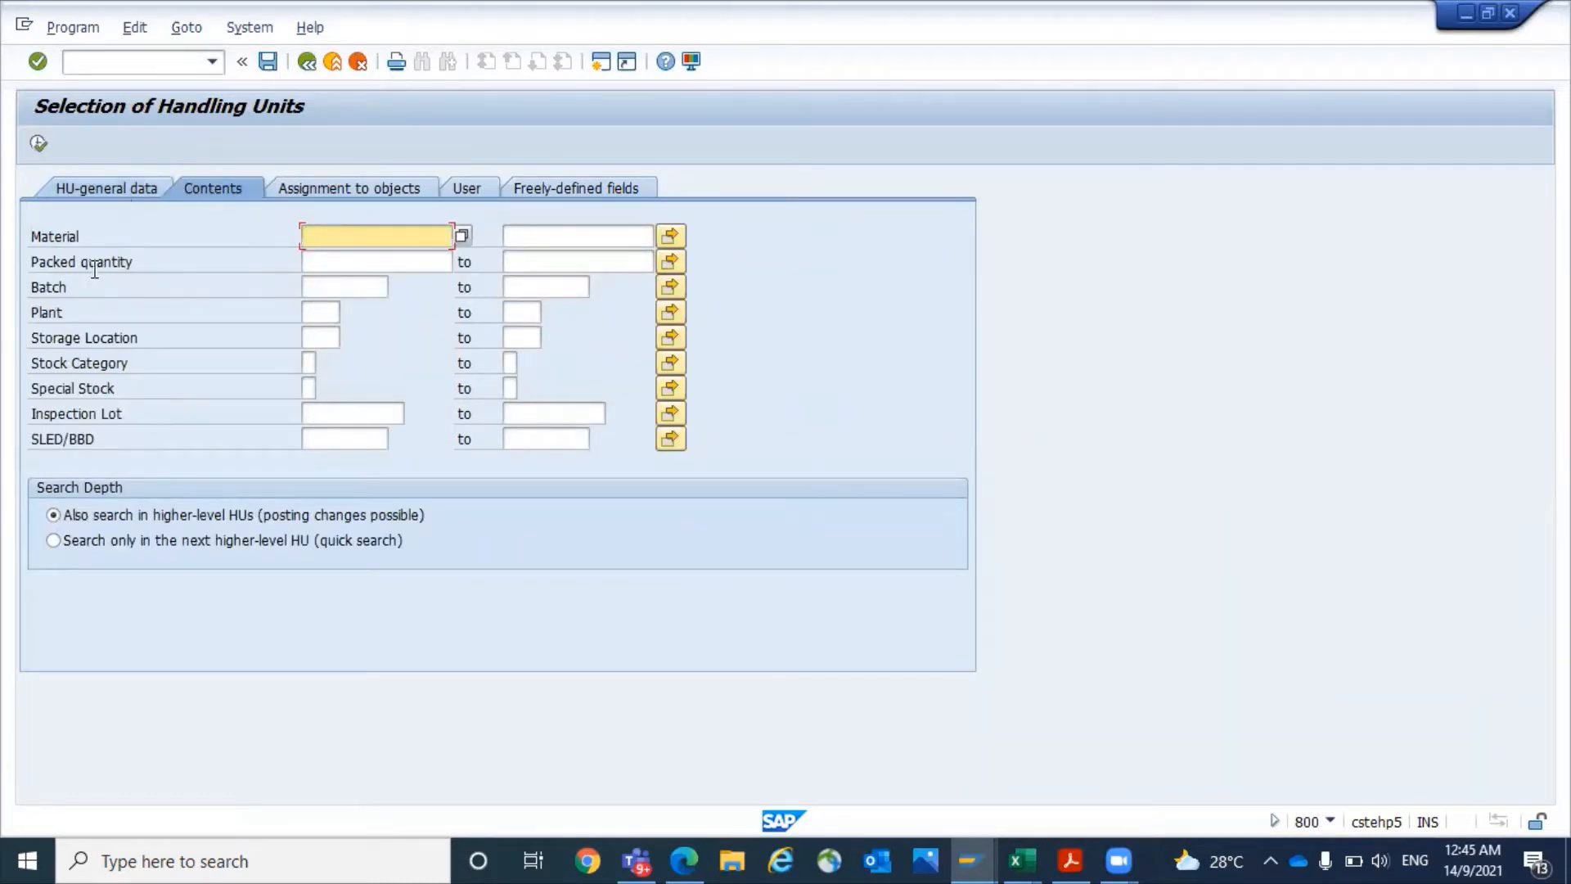
mouse_move(148, 206)
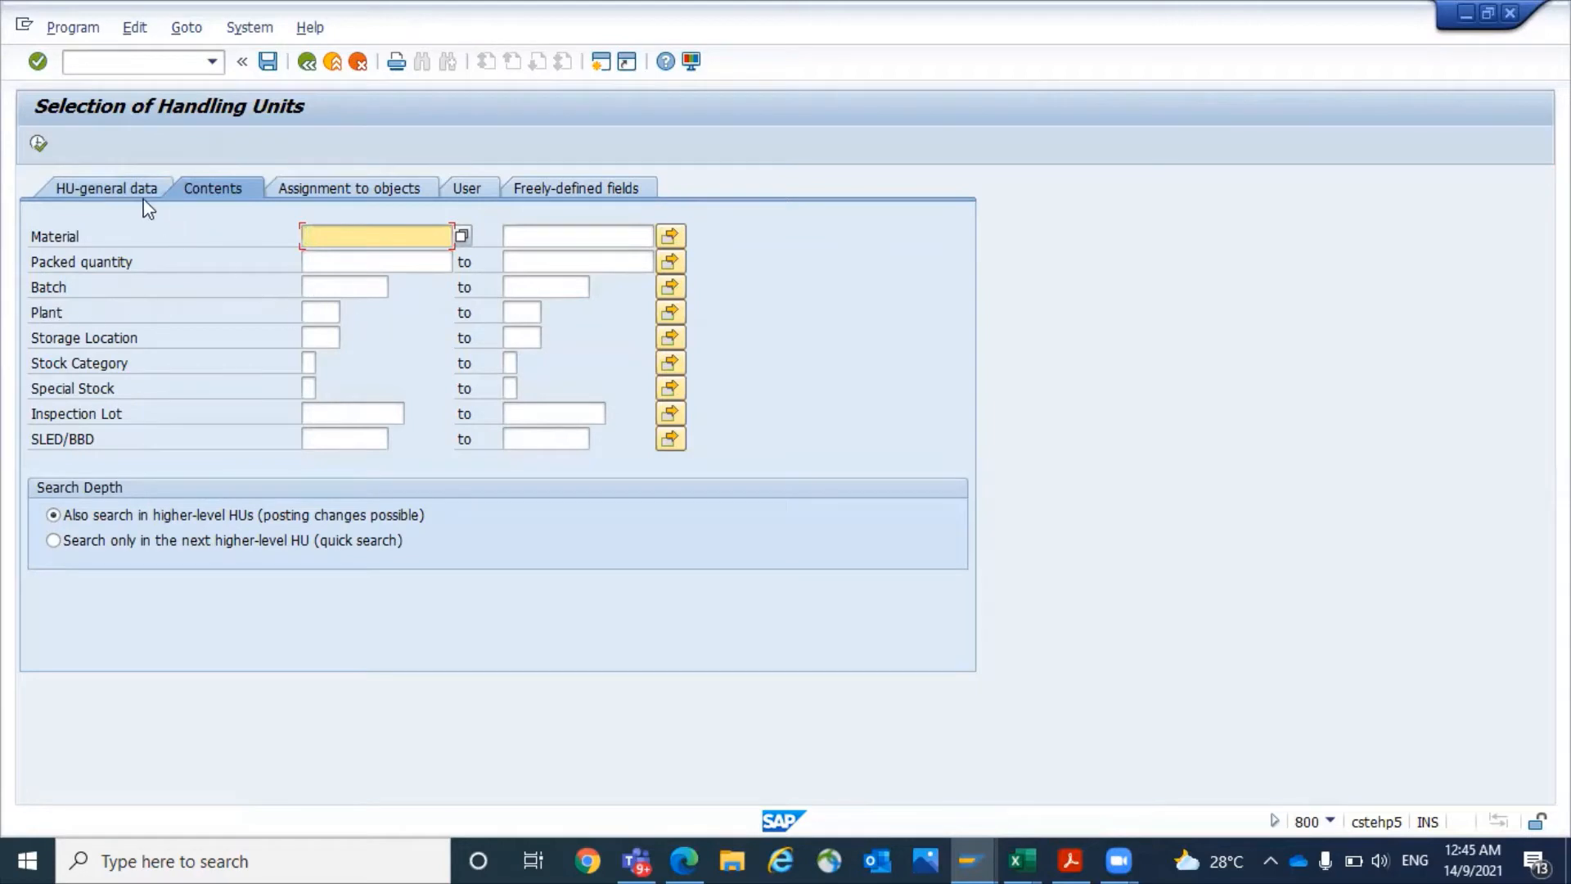
left_click(106, 188)
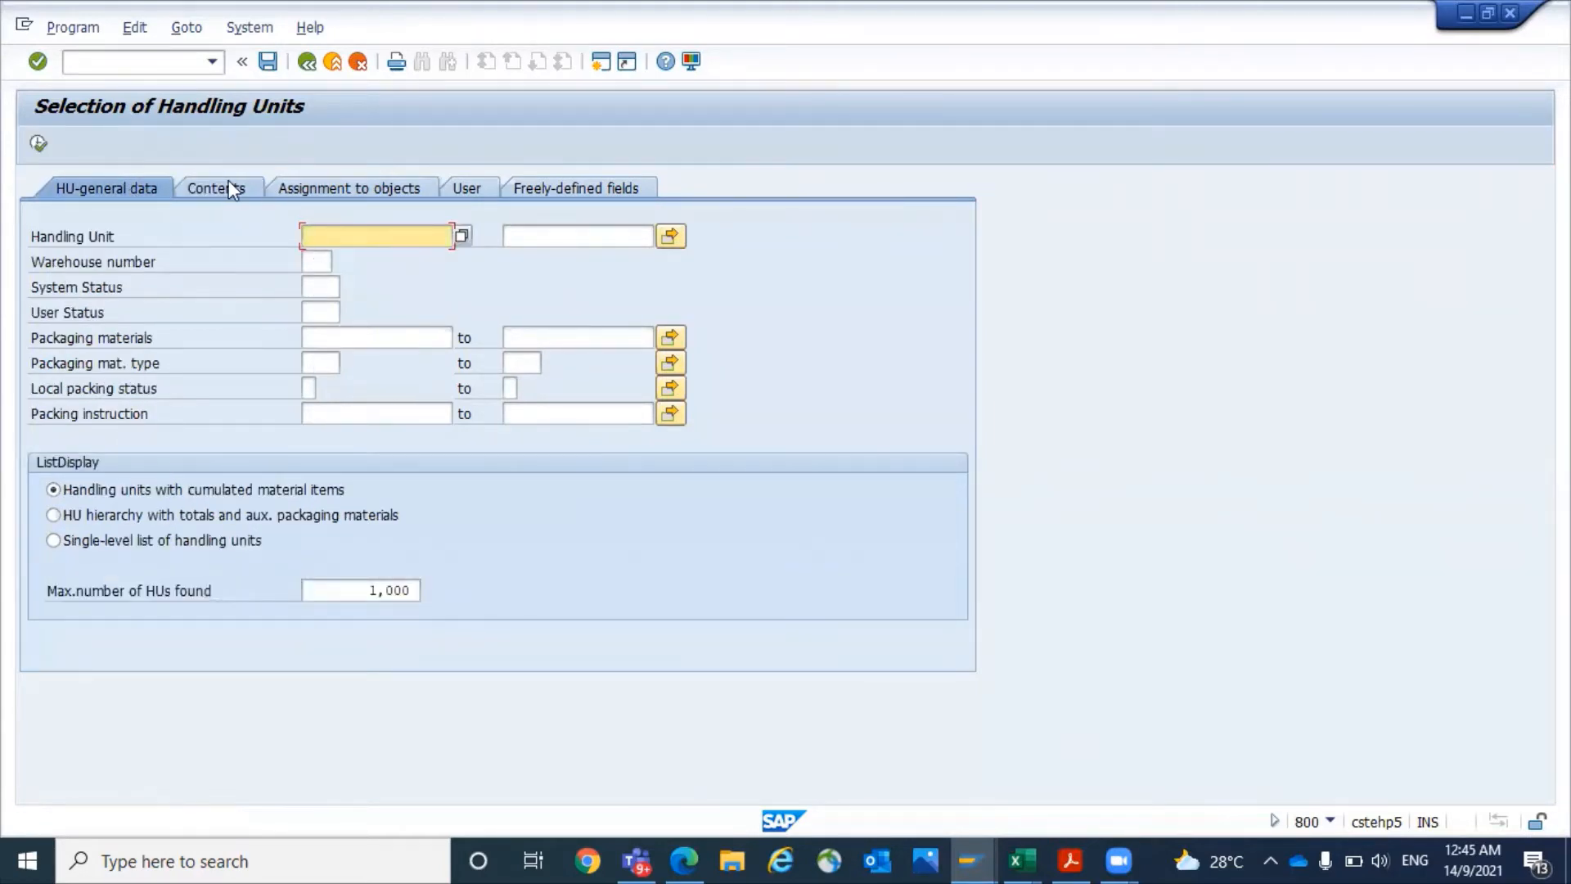
left_click(211, 188)
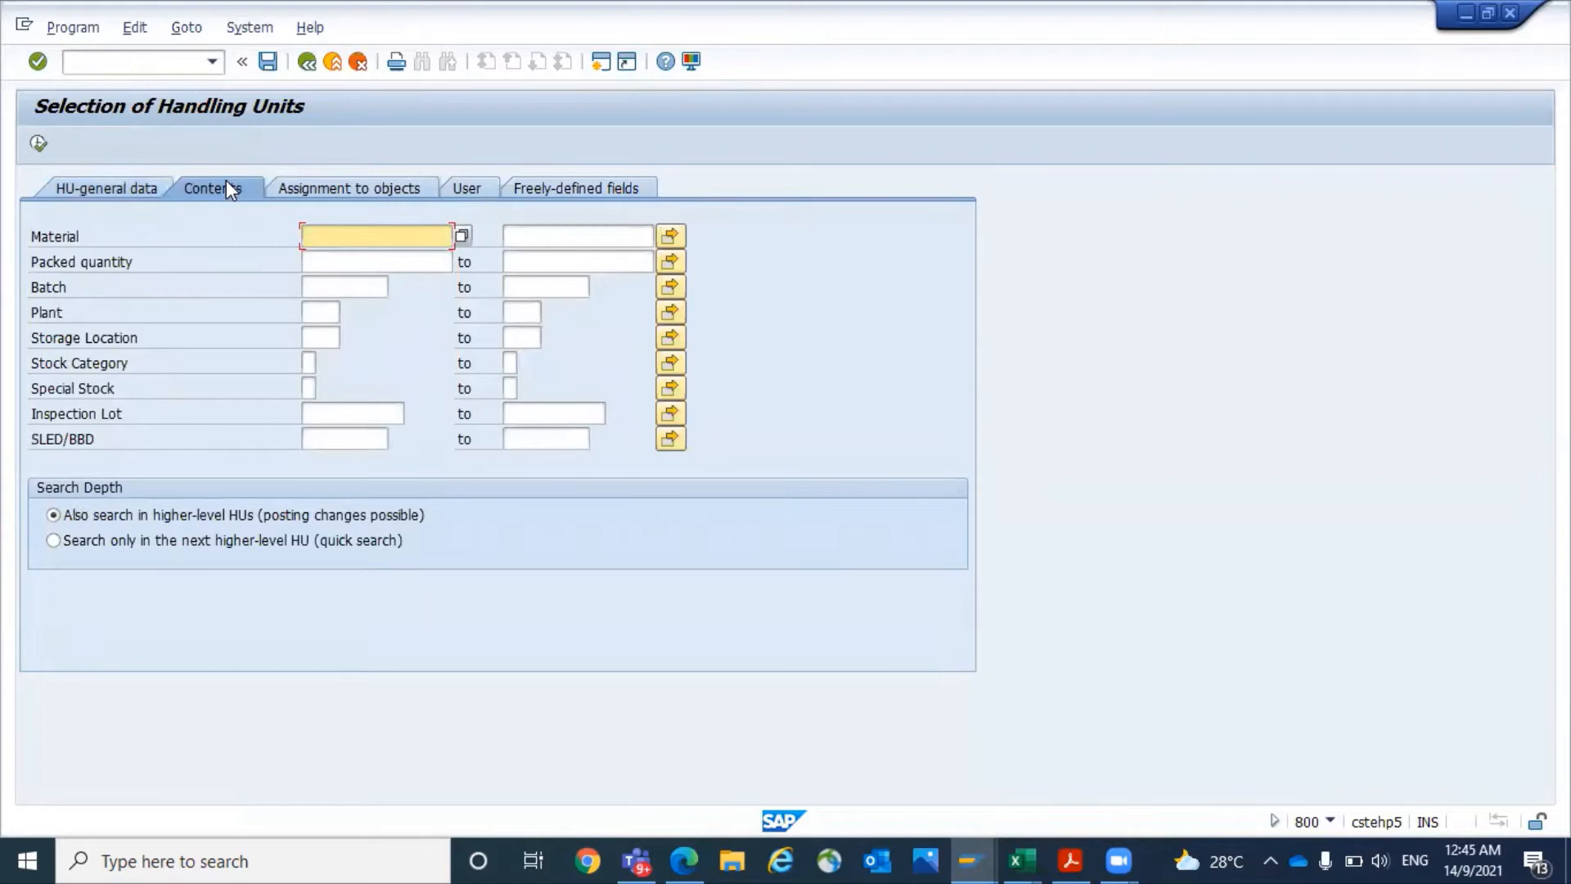
mouse_move(245, 333)
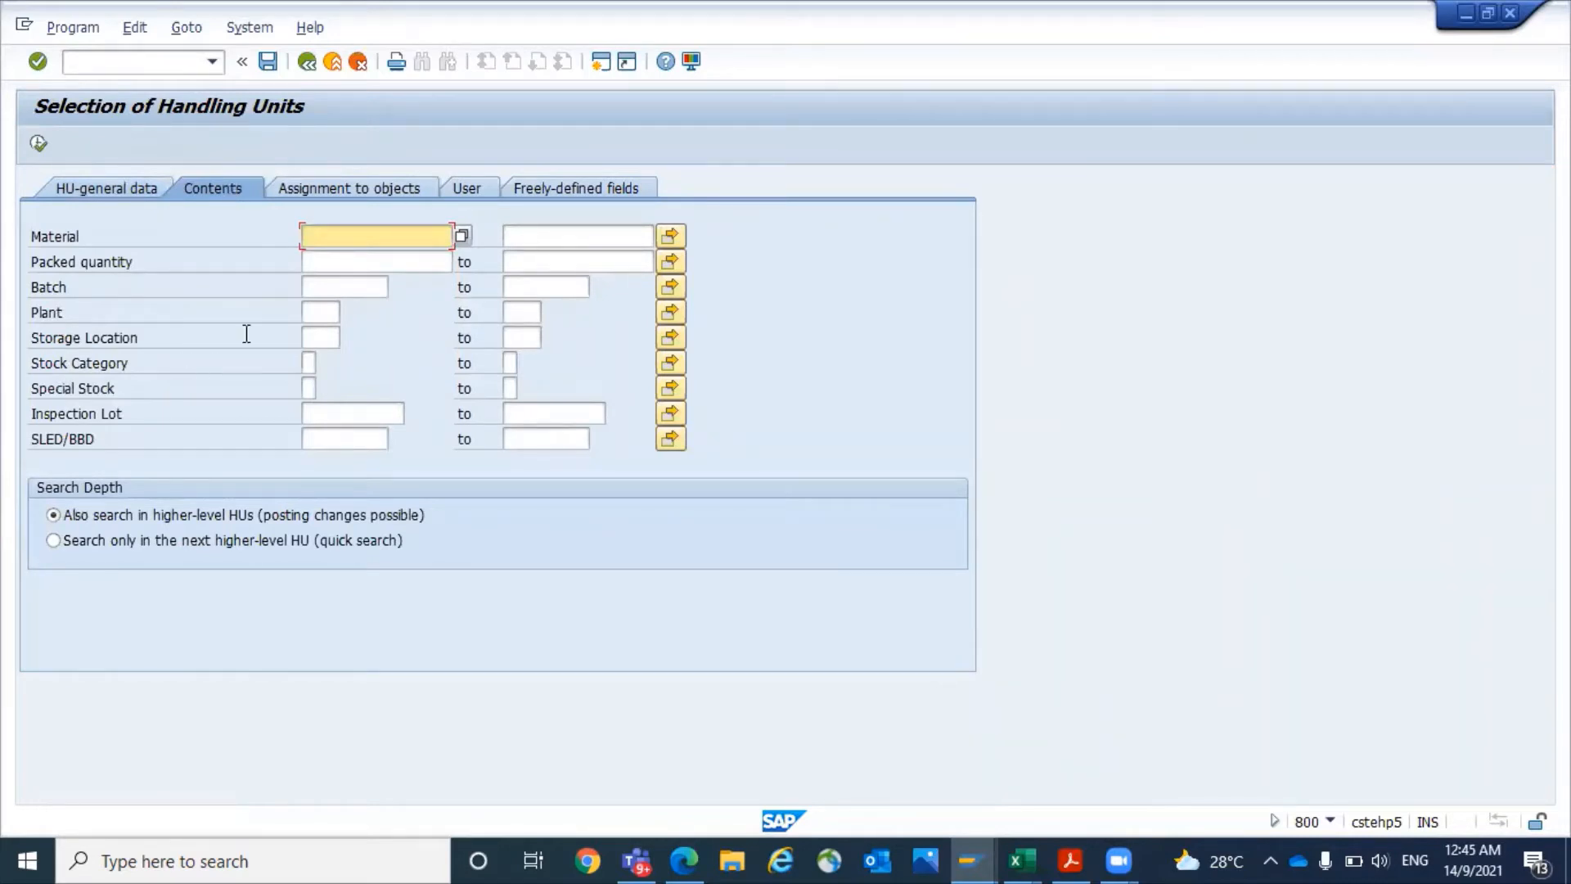
Step: Find handling units in plant GKP4, storage location FG01
type("GKF")
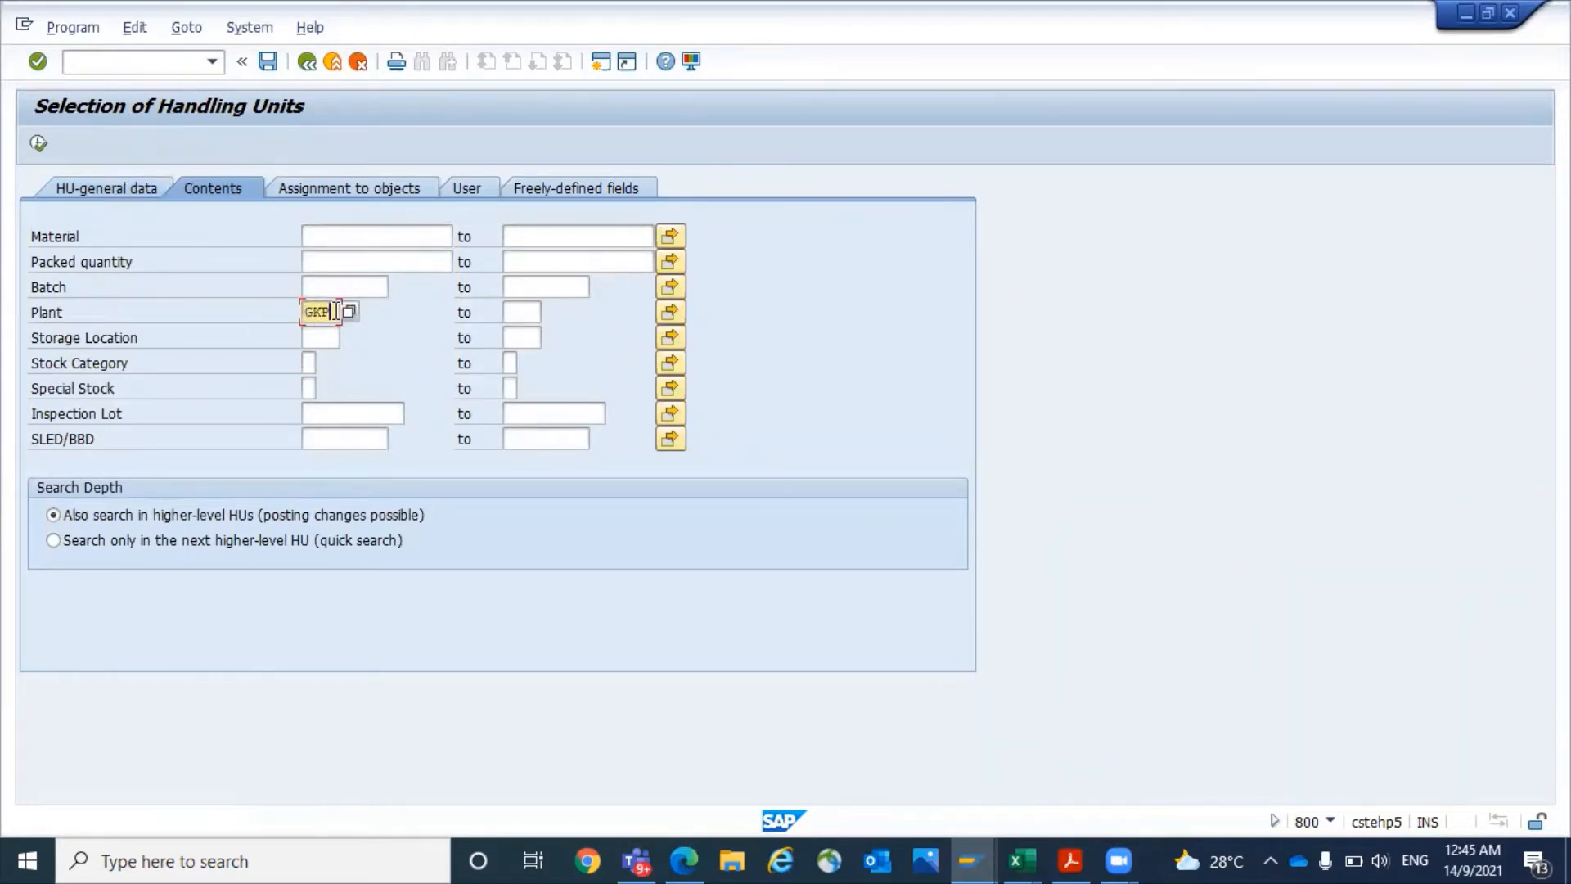
type("FG01")
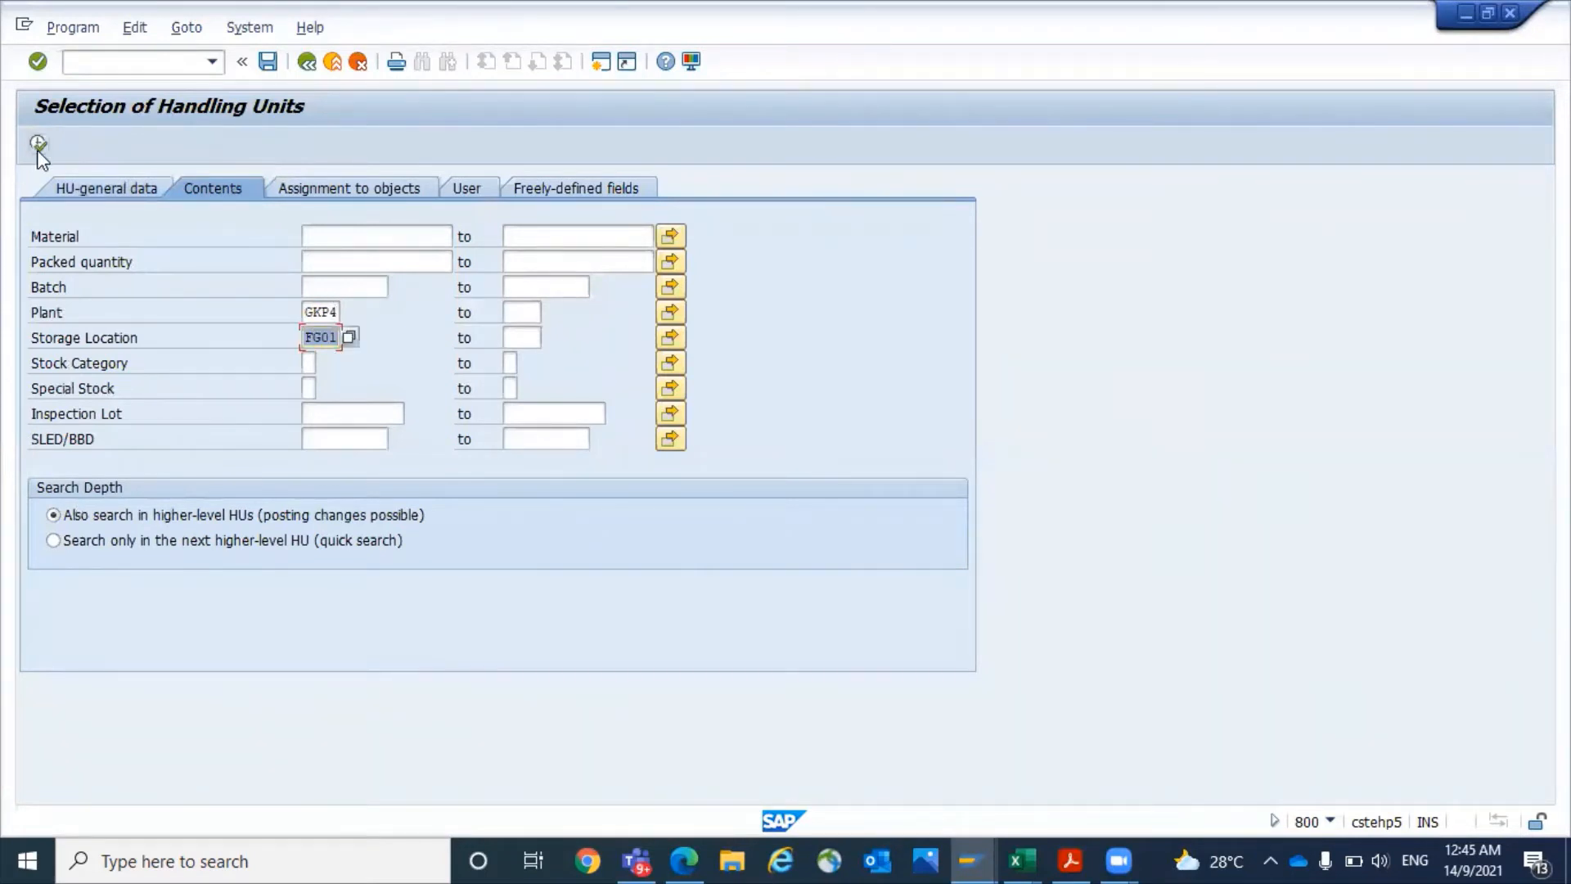
left_click(37, 143)
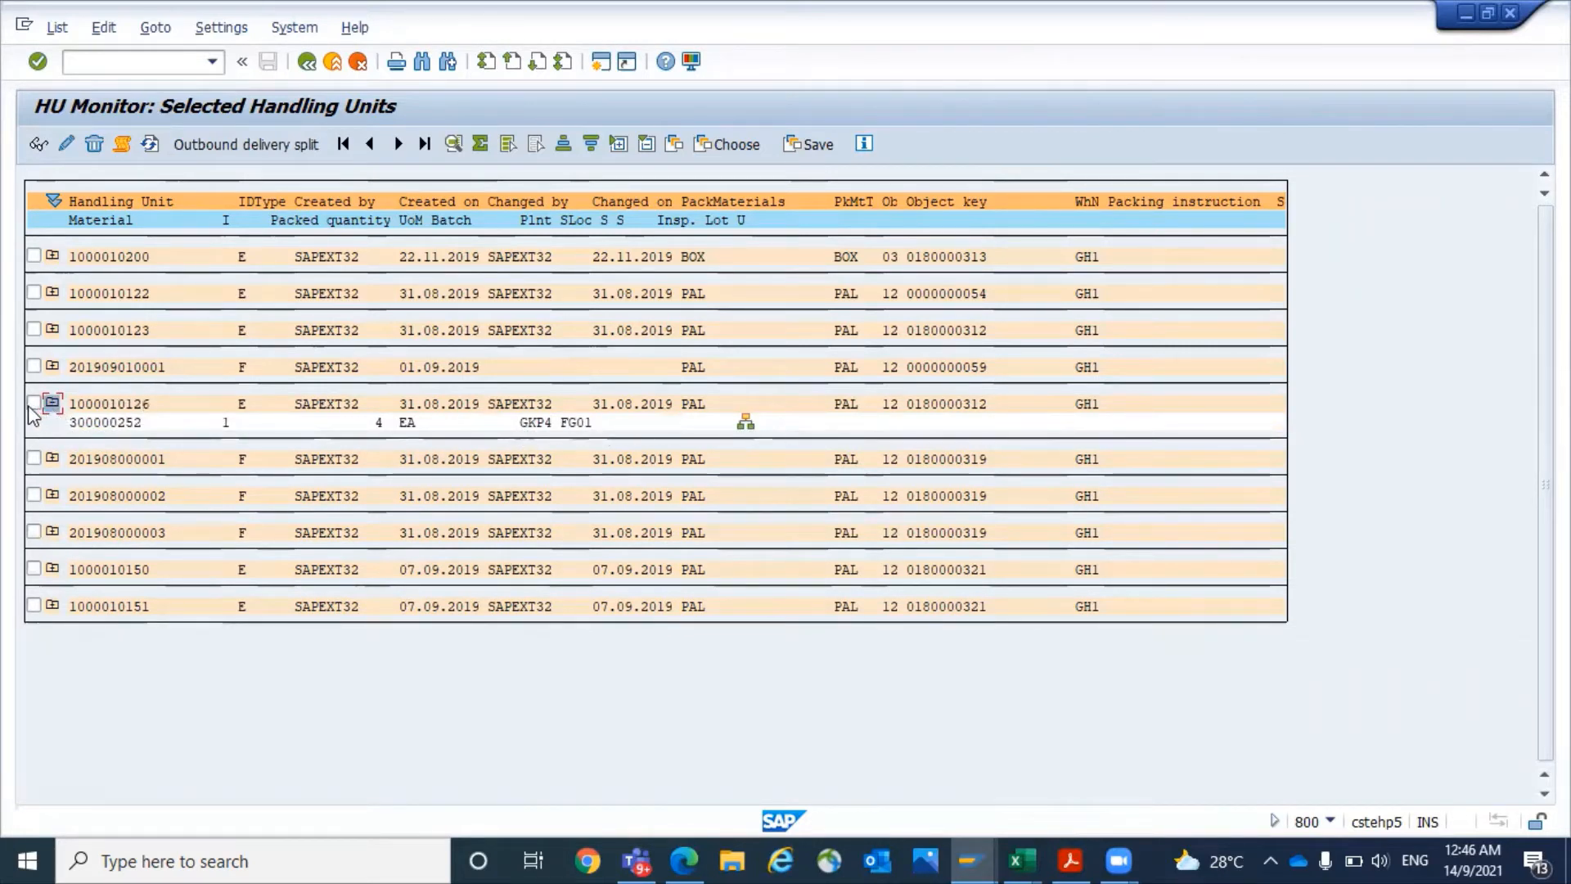
left_click(35, 403)
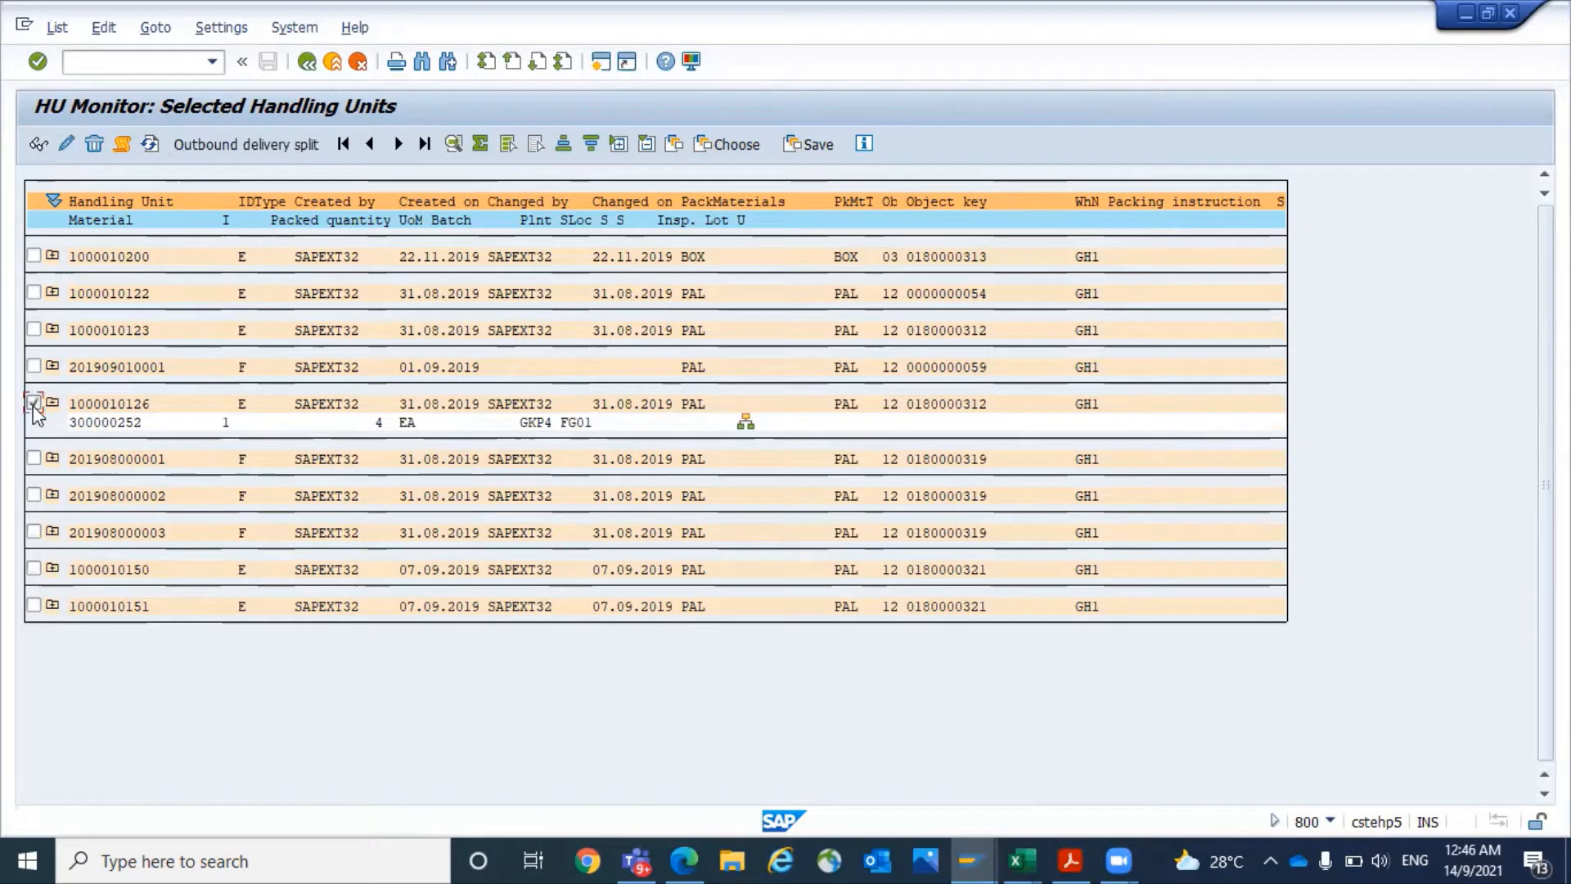
left_click(34, 403)
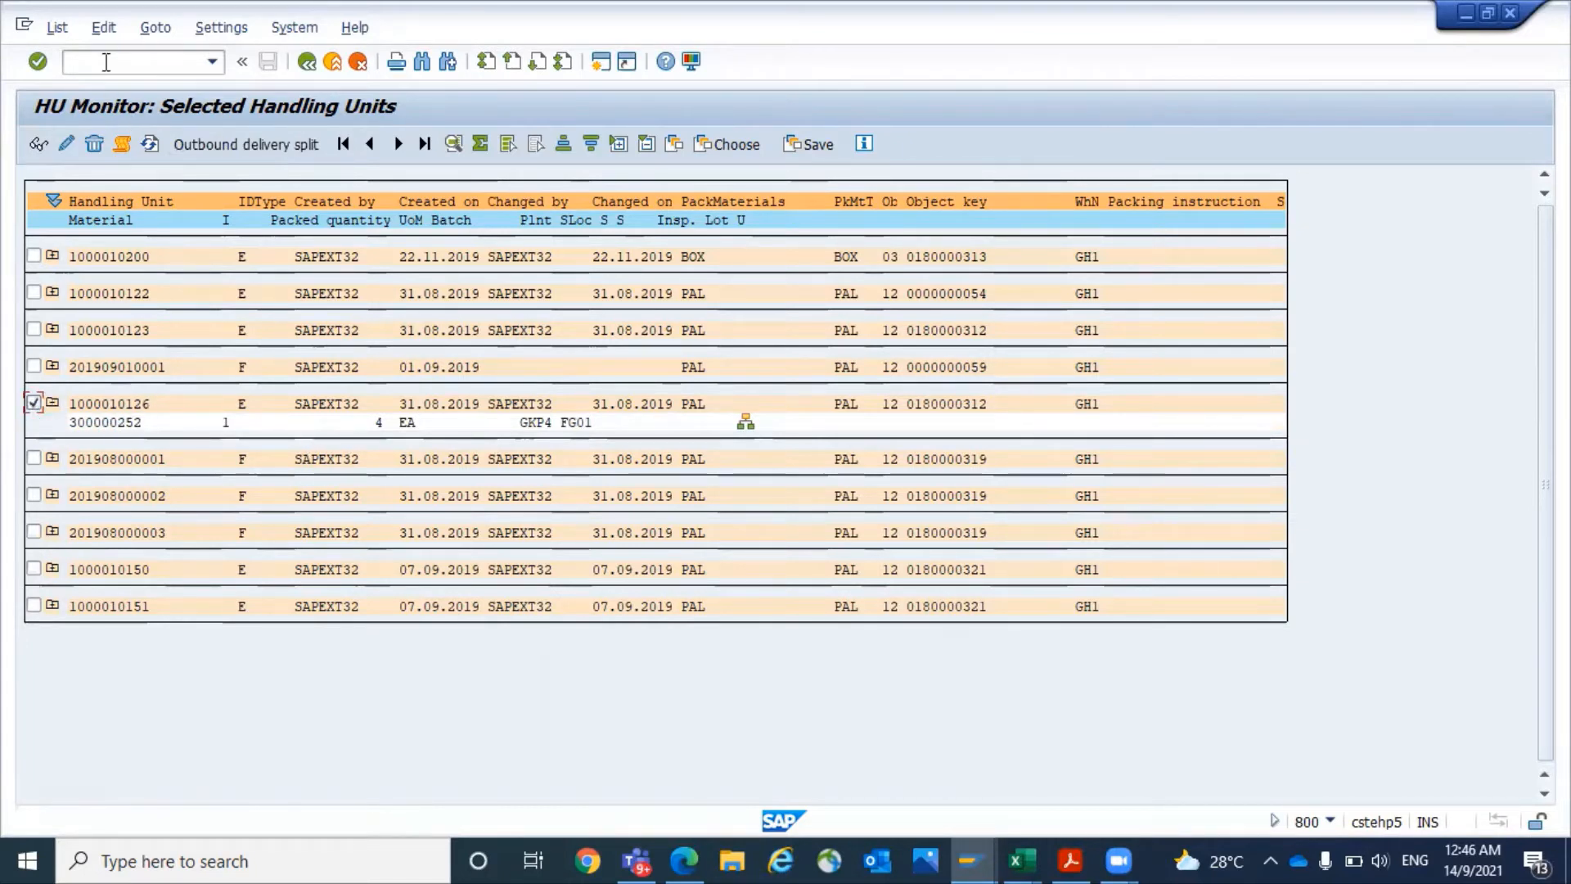
left_click(102, 27)
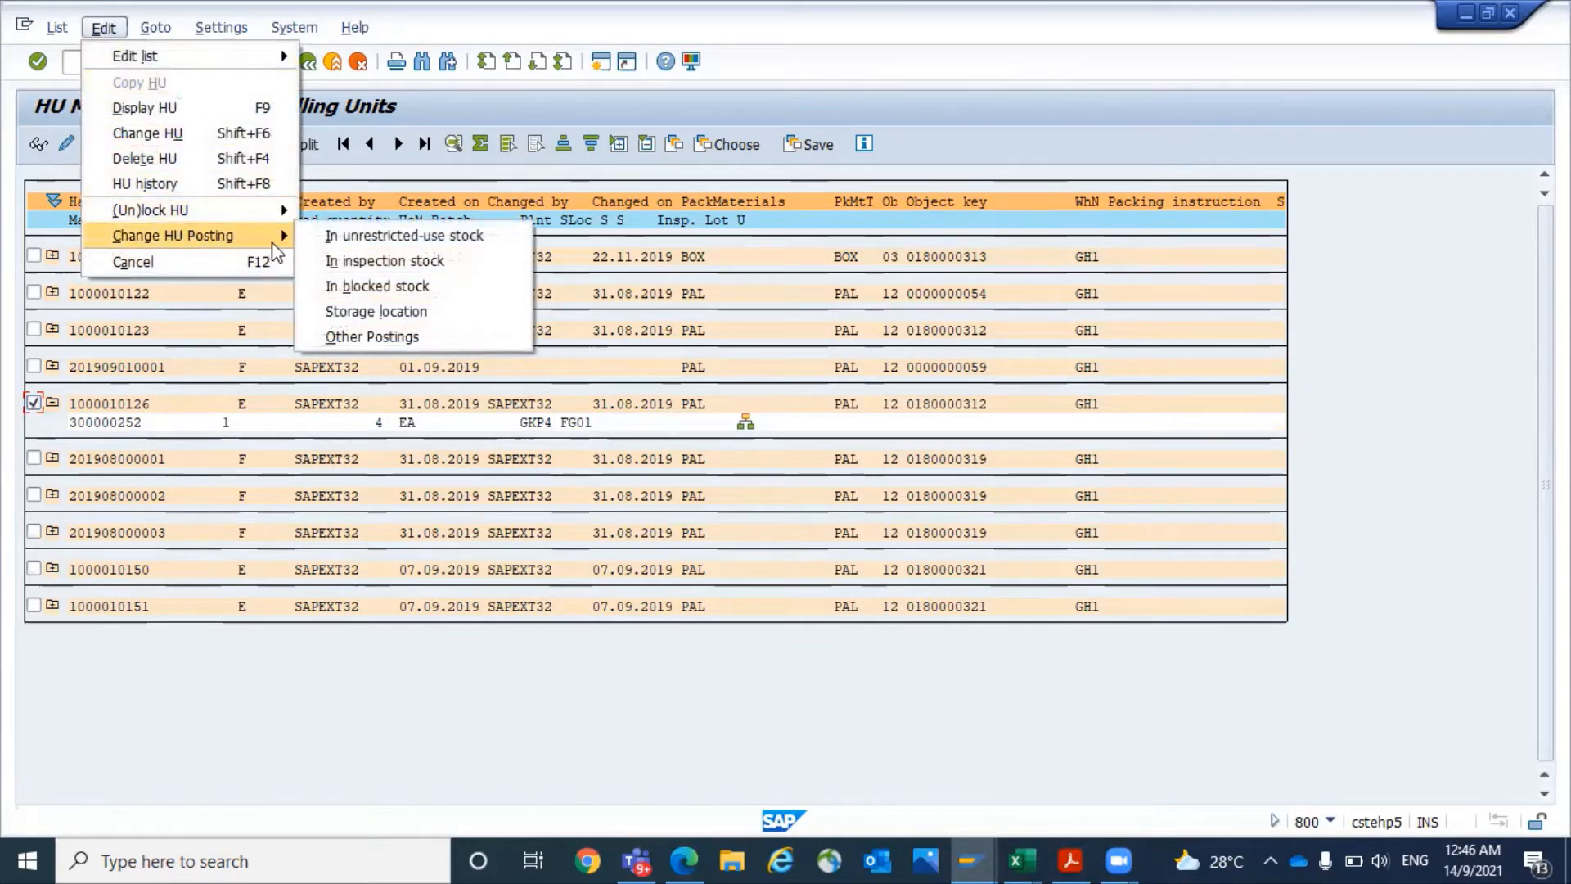
mouse_move(376, 311)
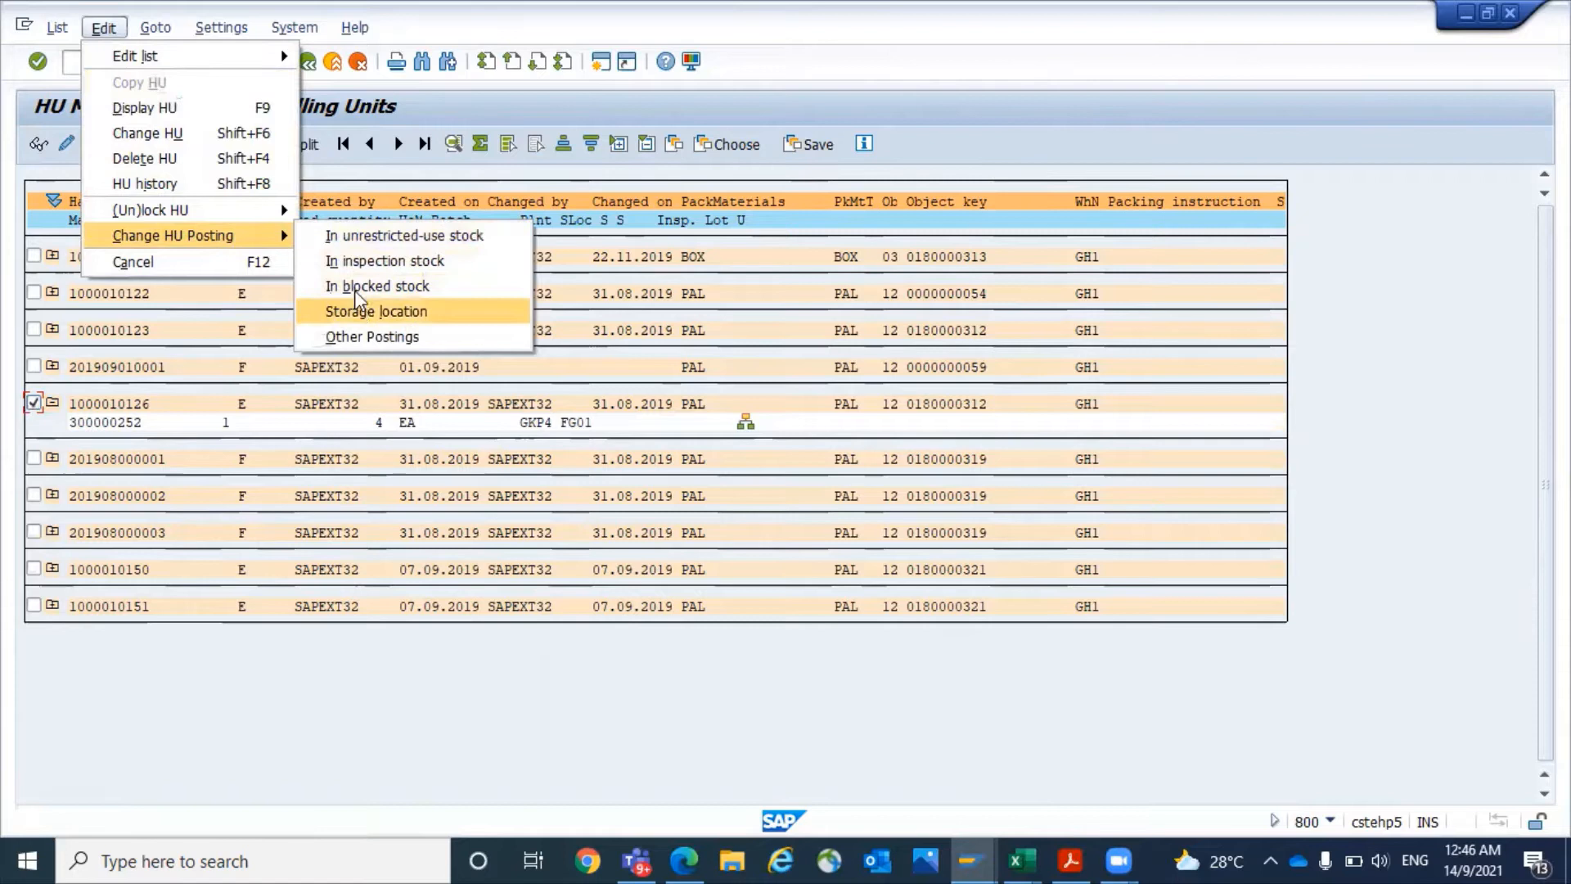
mouse_move(361, 321)
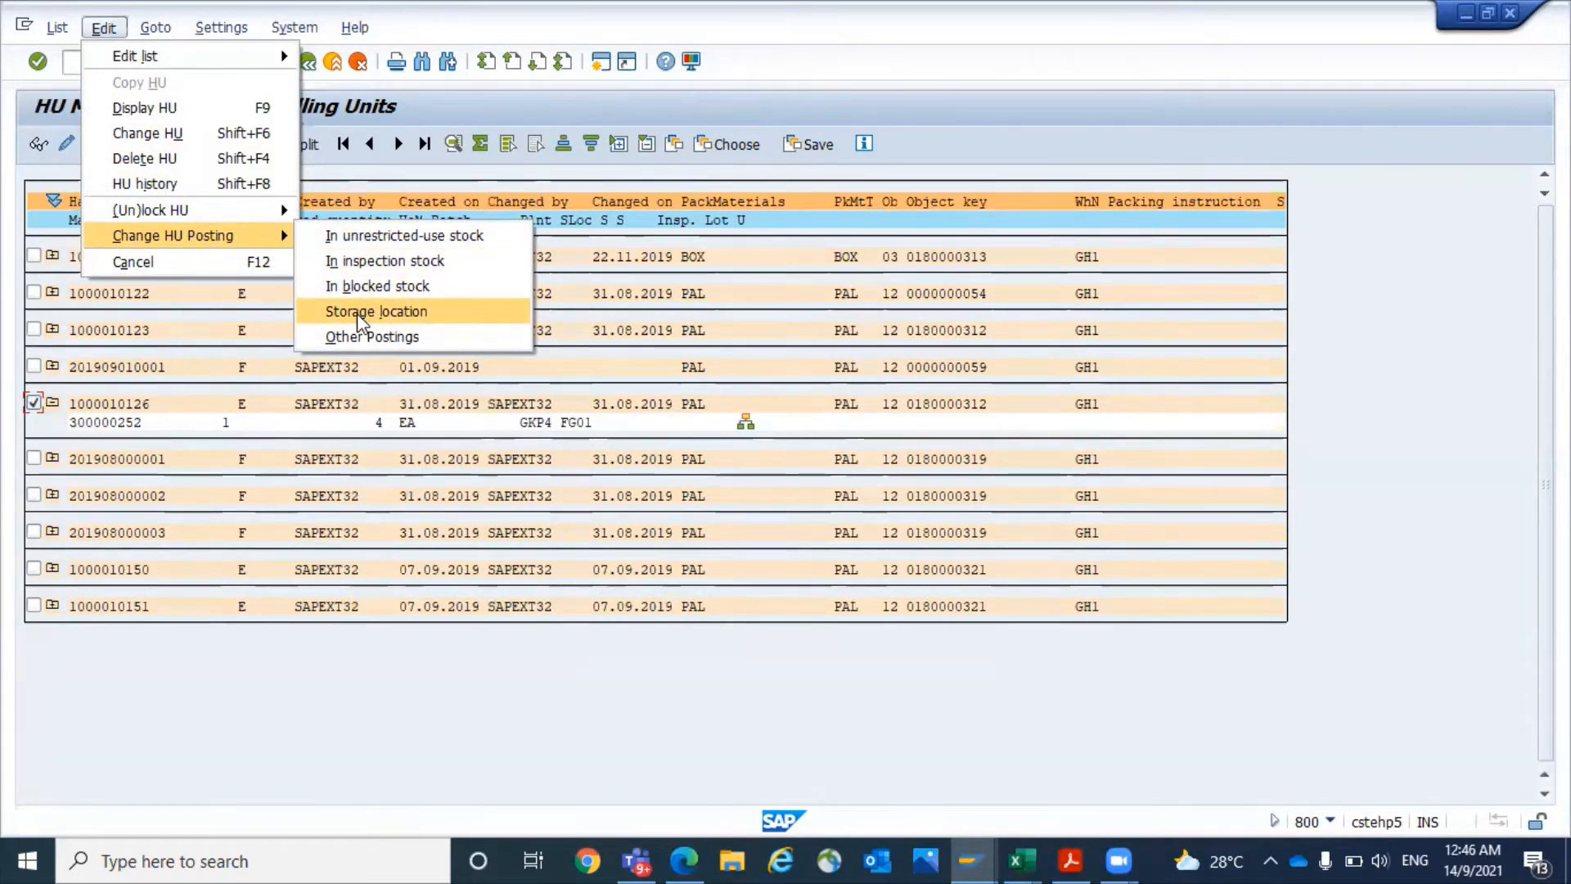
Step: Start a storage-location posting change via Edit > Change HU Posting > Storage location
left_click(376, 311)
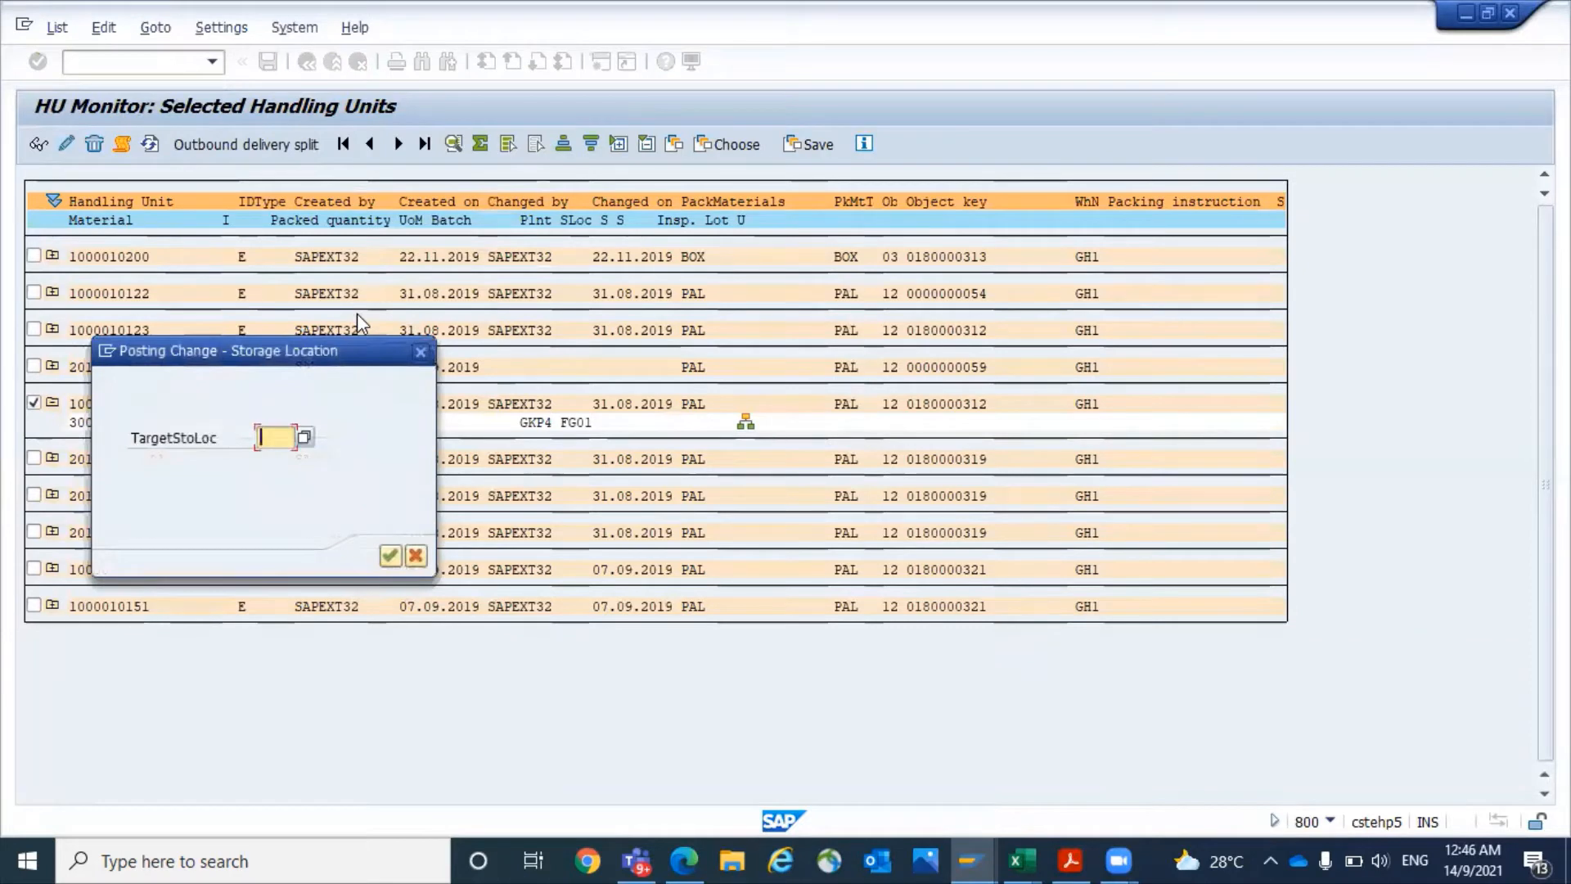
left_click(304, 437)
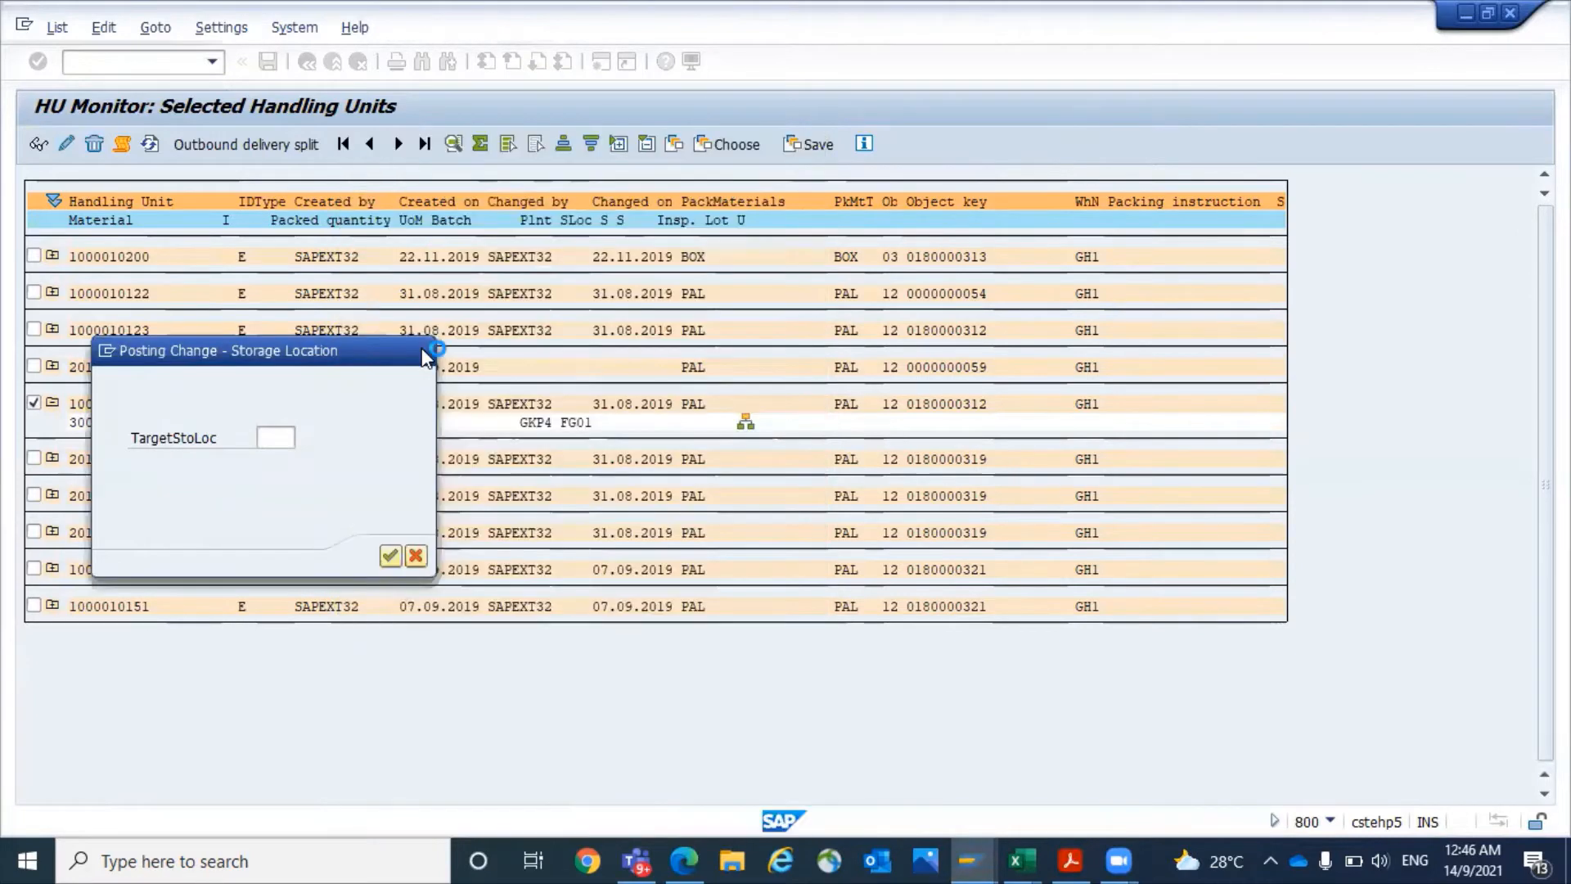
type("FG02")
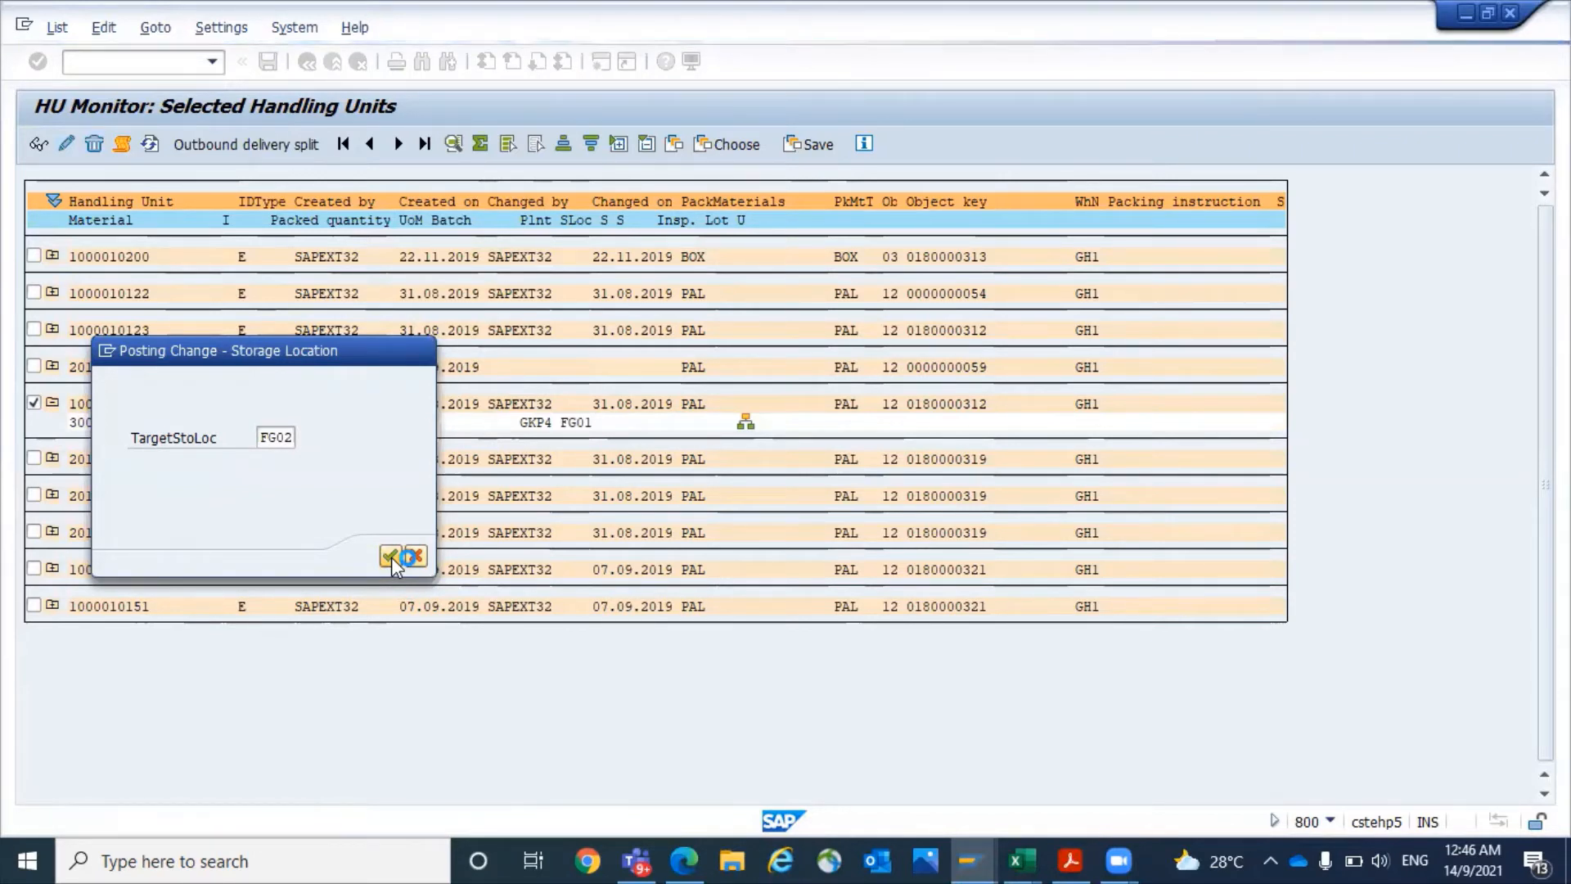
left_click(390, 557)
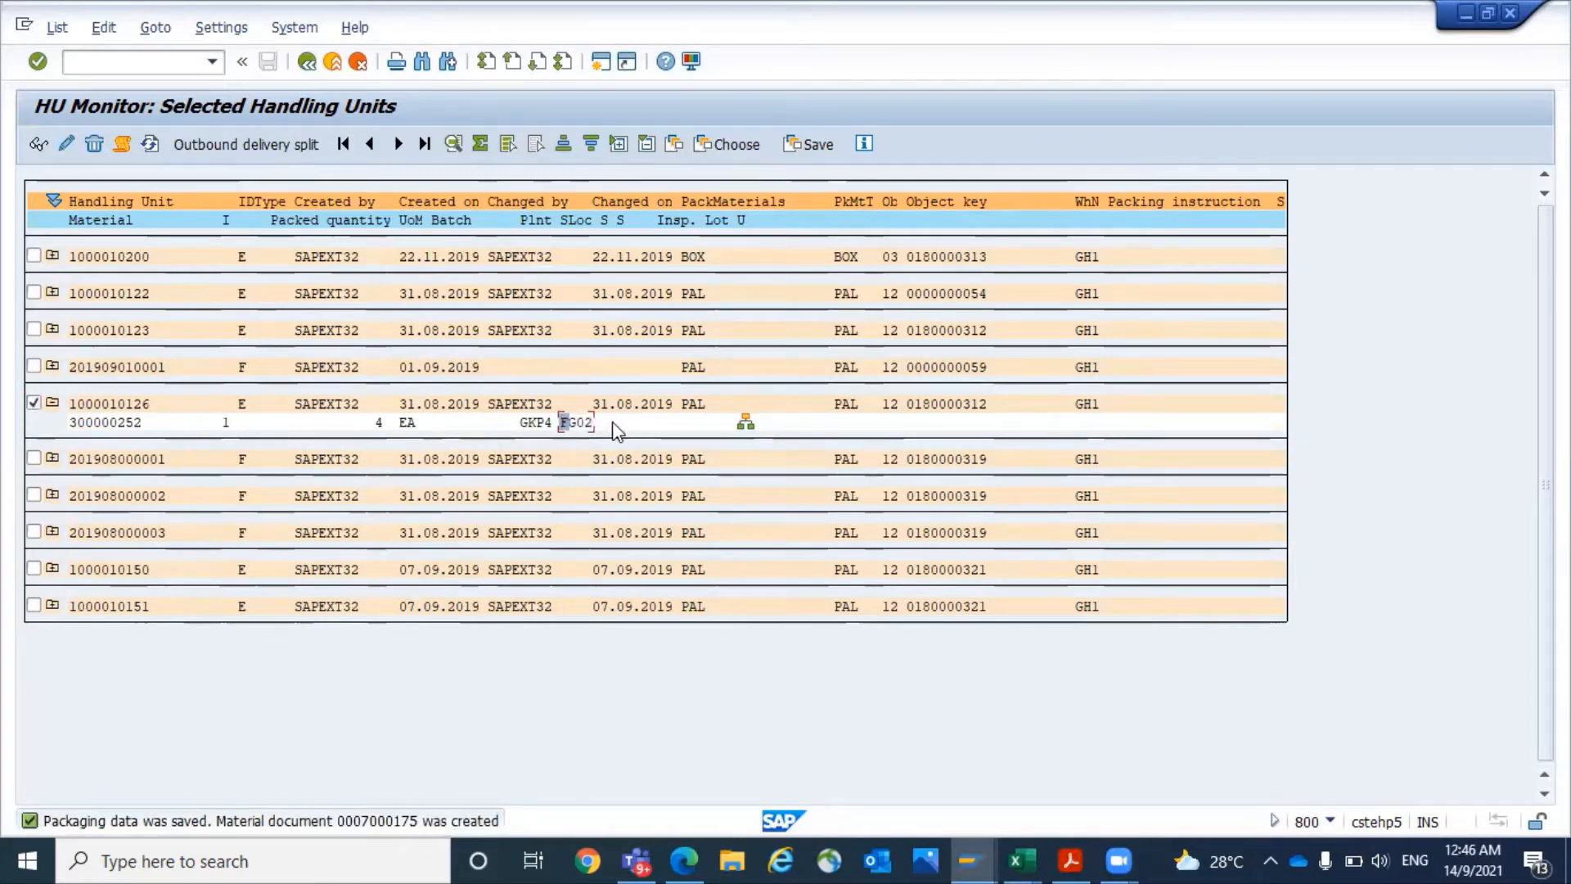
mouse_move(361, 837)
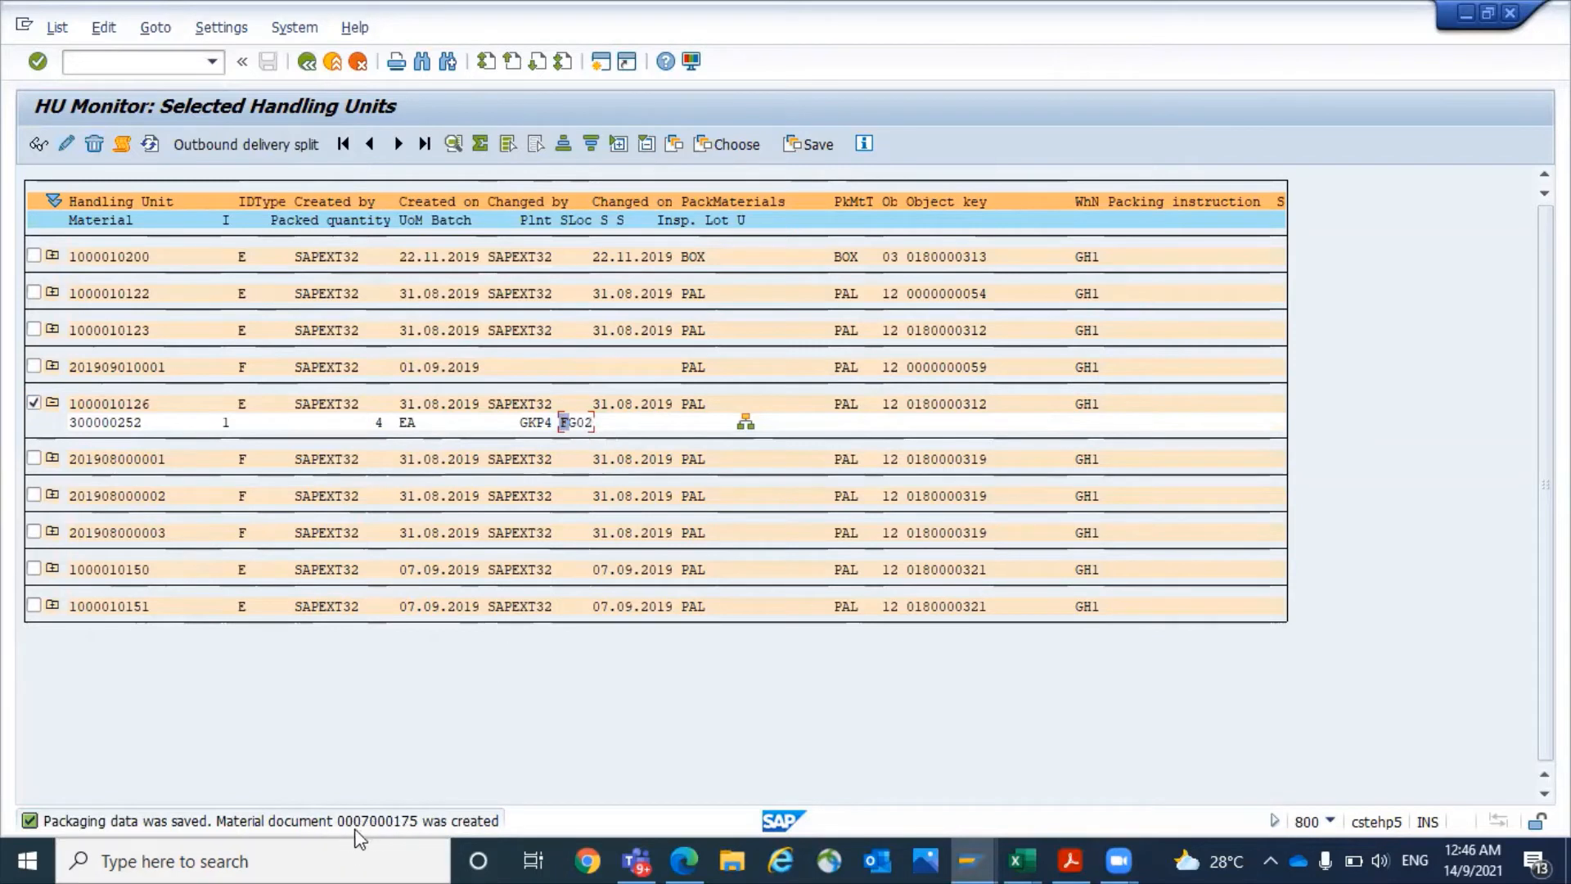
mouse_move(396, 834)
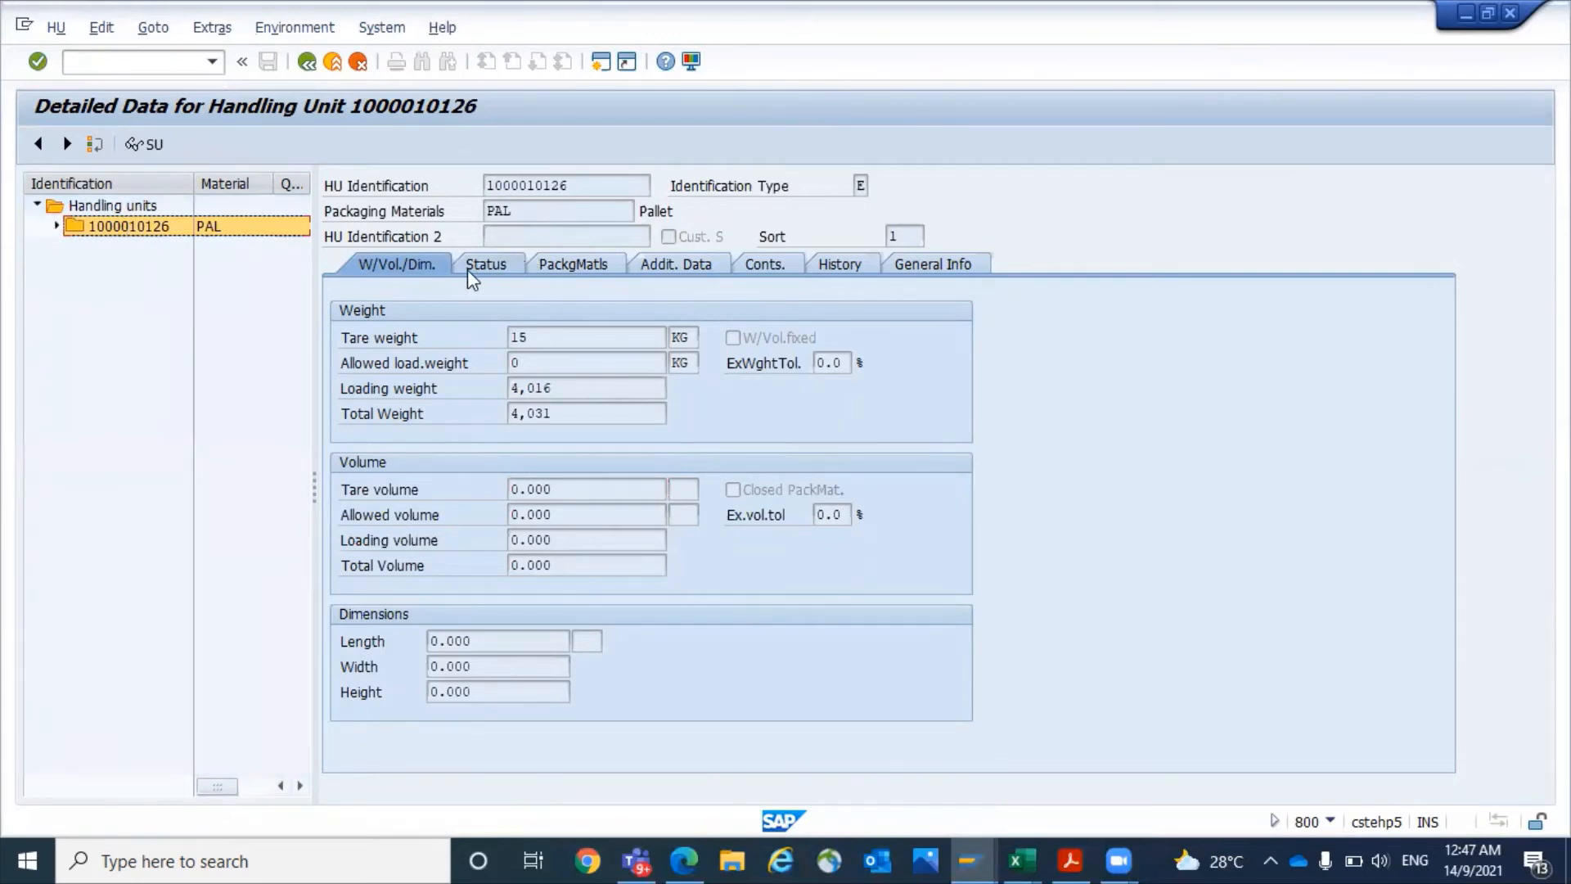
mouse_move(294, 181)
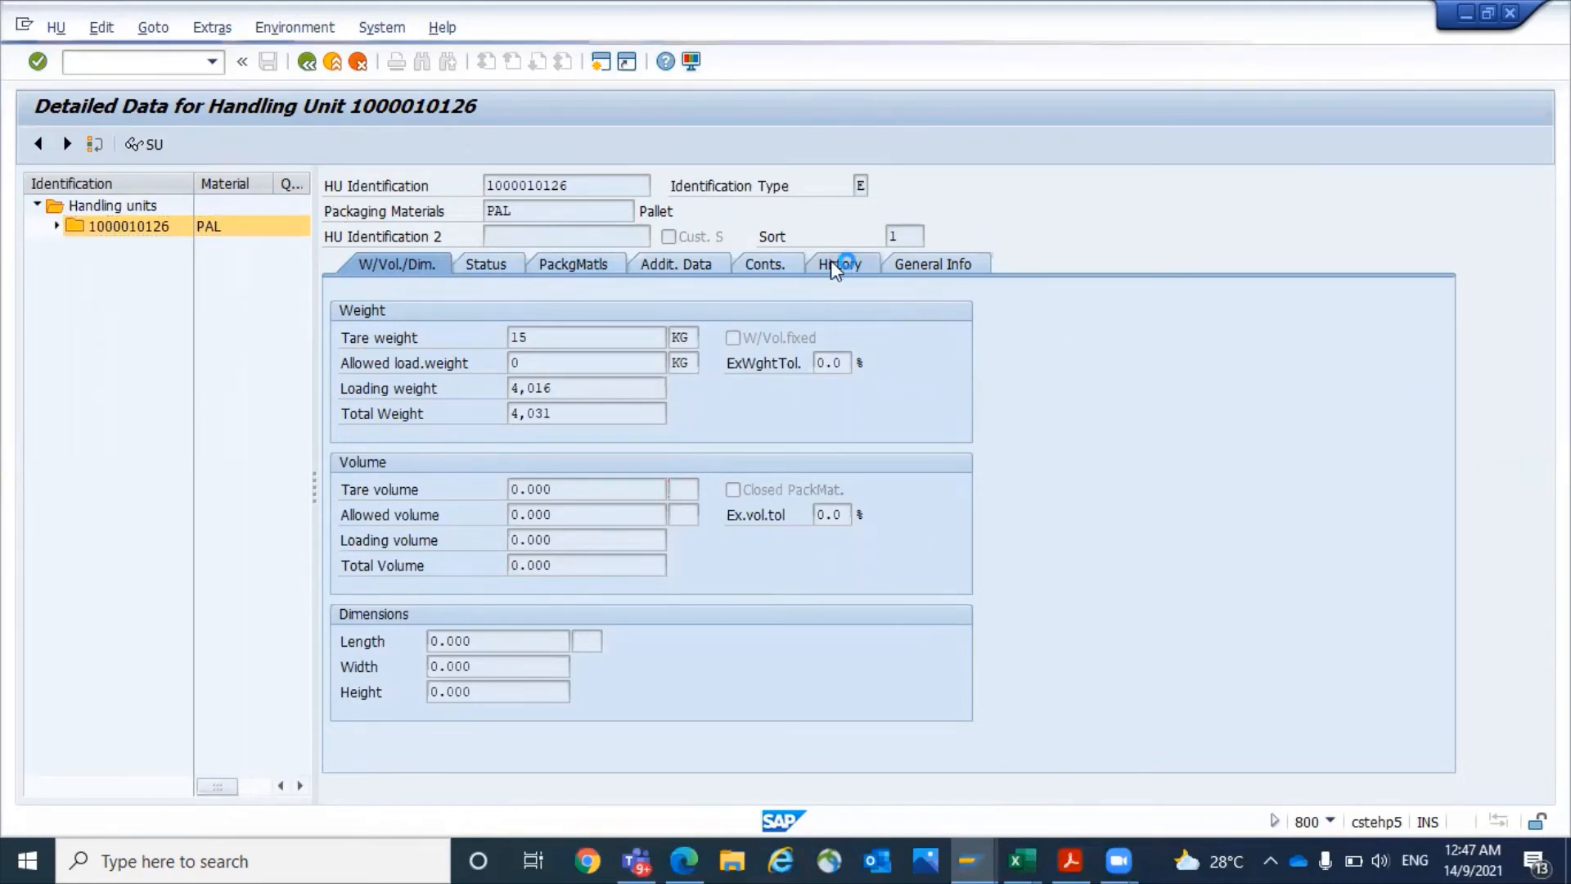
left_click(838, 264)
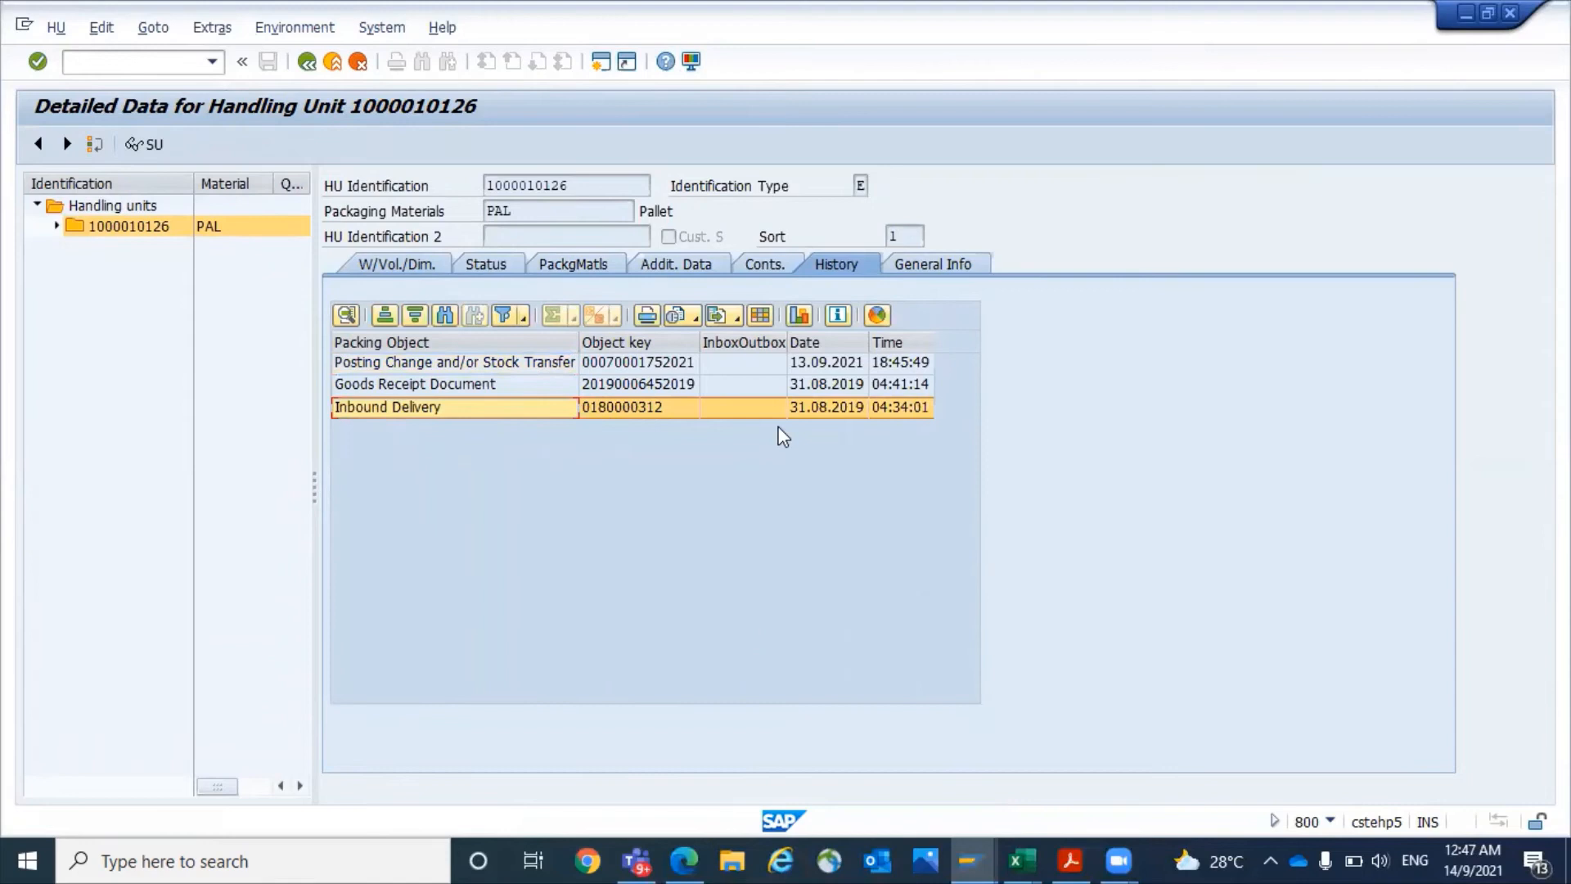
mouse_move(812, 419)
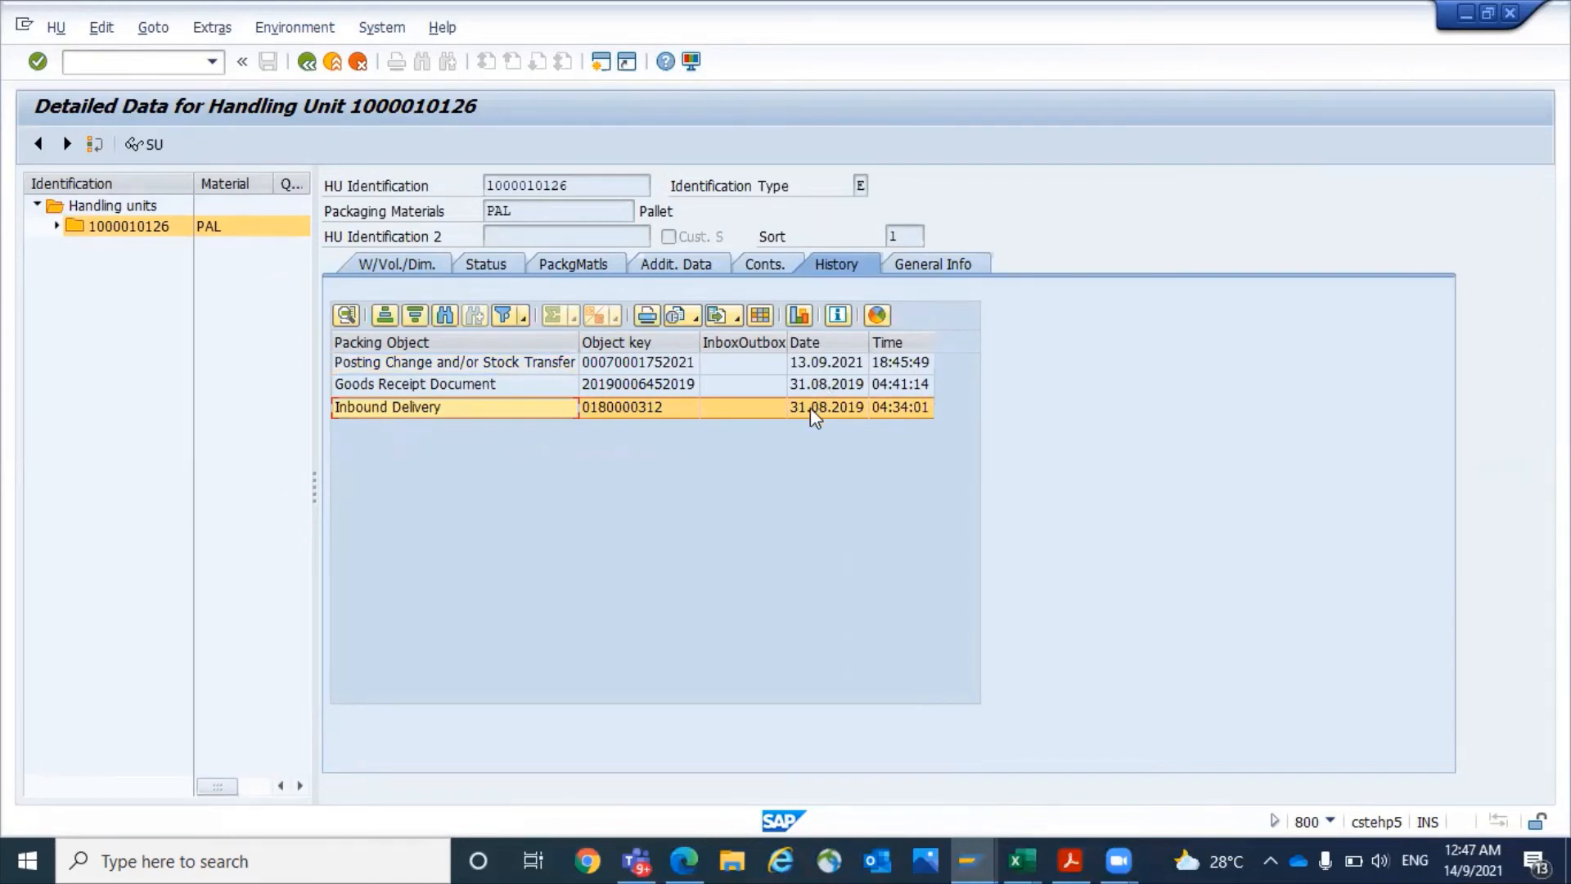
Step: Open material document 7000175 from the Posting Change history entry
left_click(631, 384)
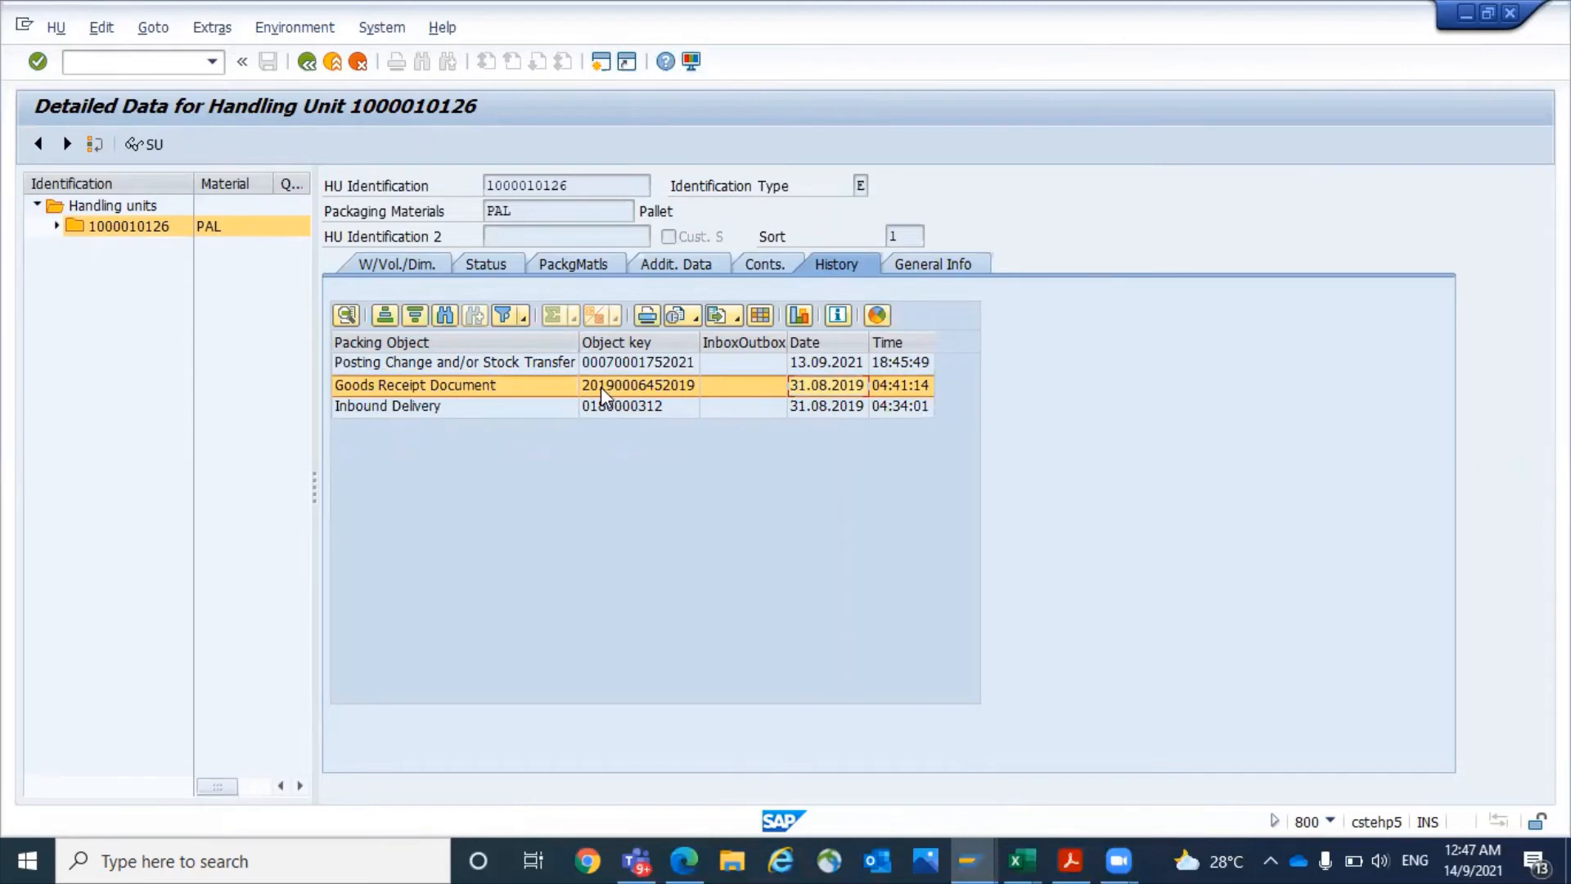
left_click(452, 362)
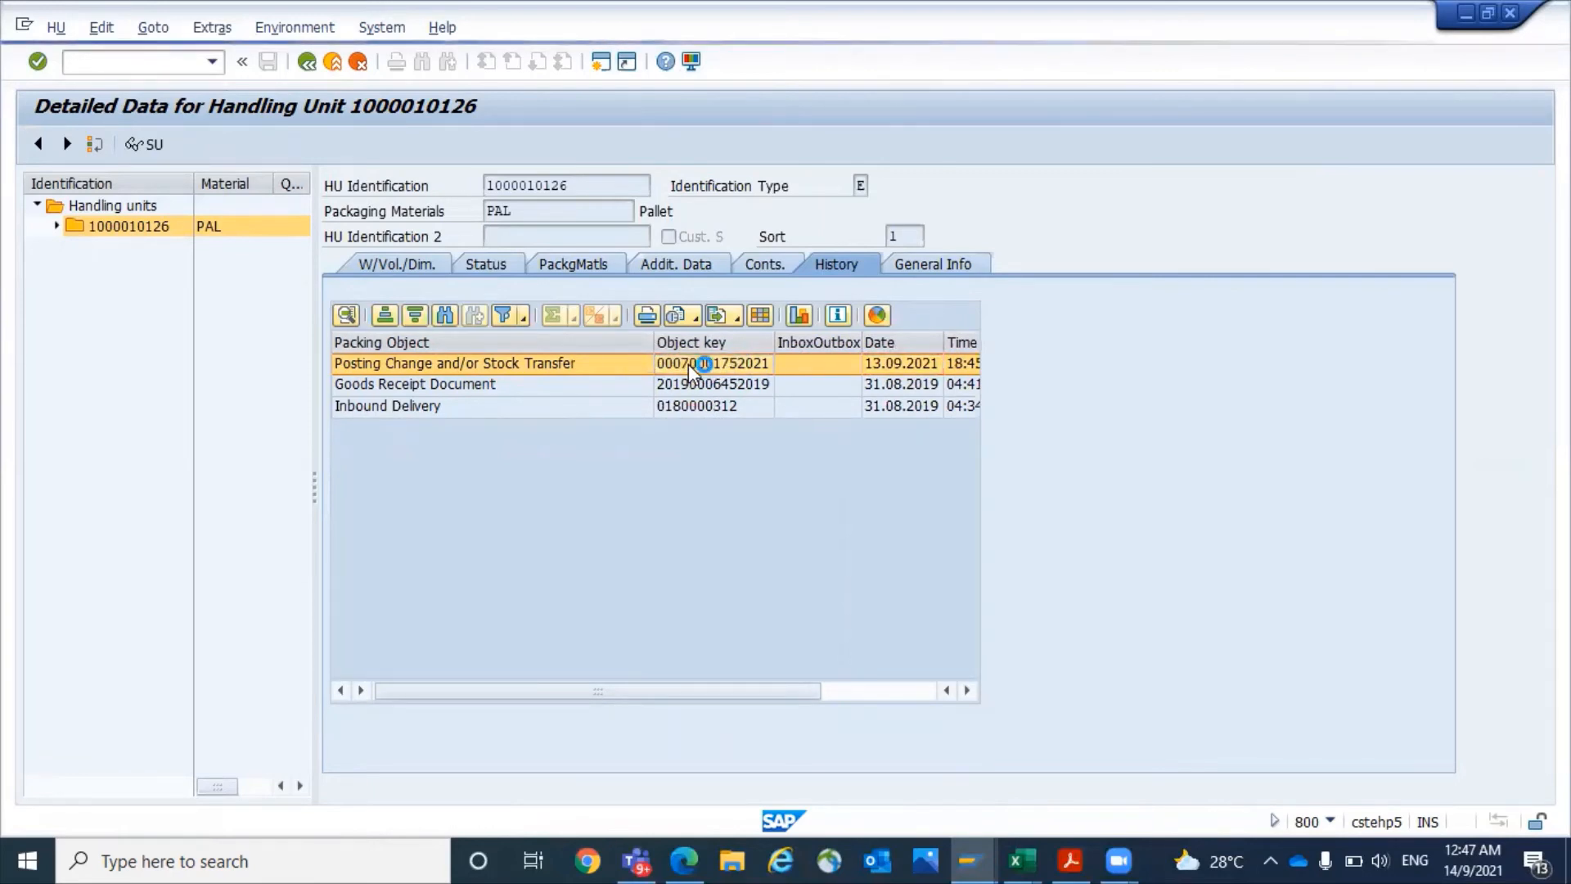
double_click(454, 362)
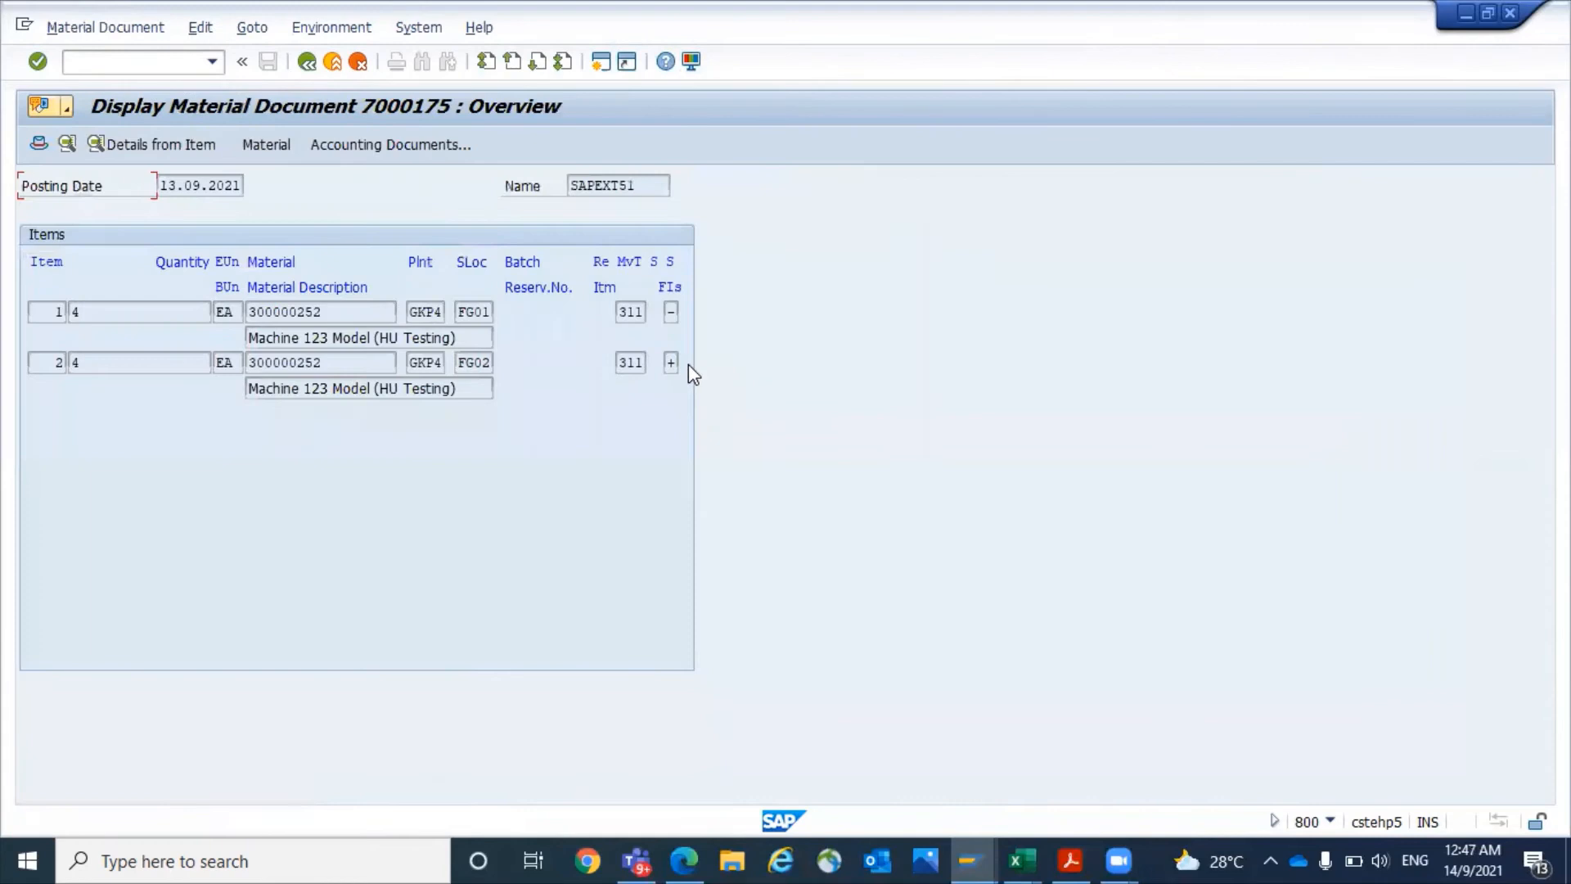
mouse_move(276, 271)
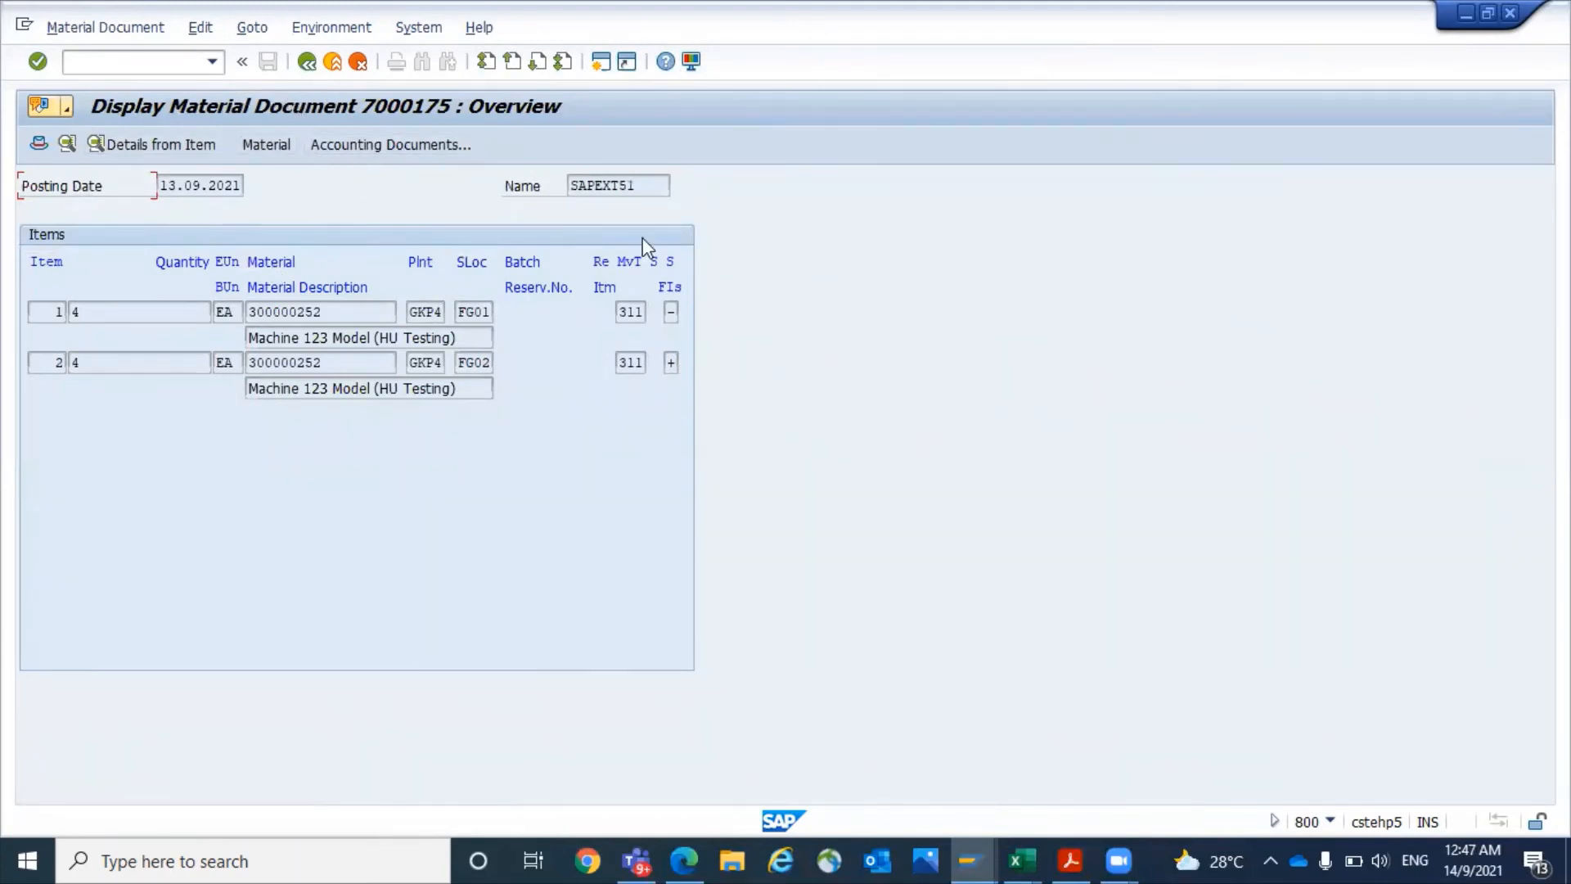
mouse_move(630, 311)
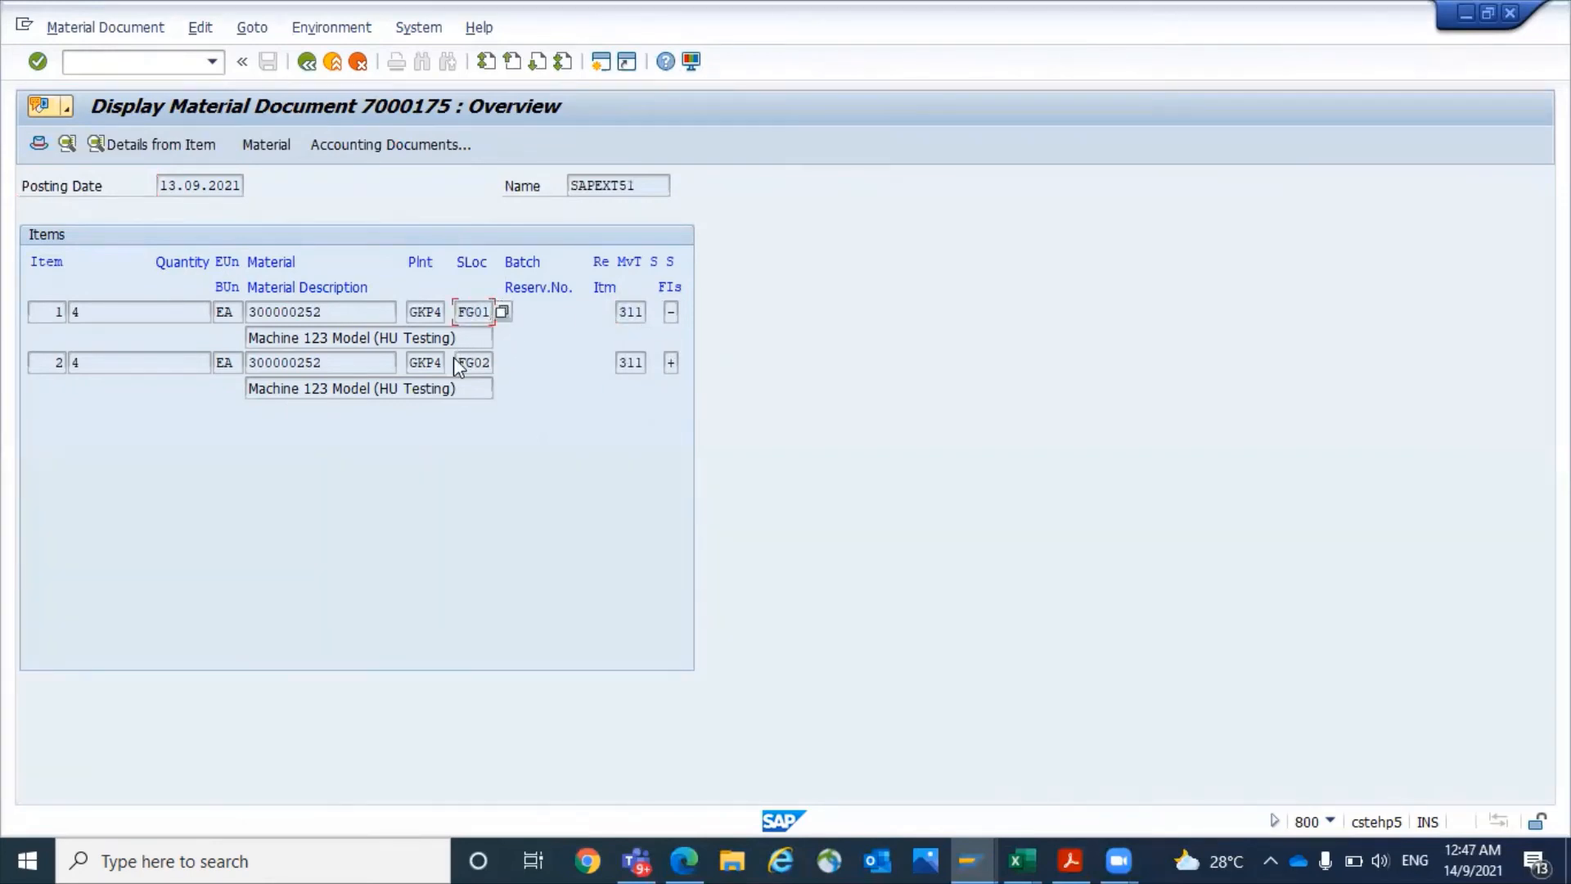
left_click(473, 361)
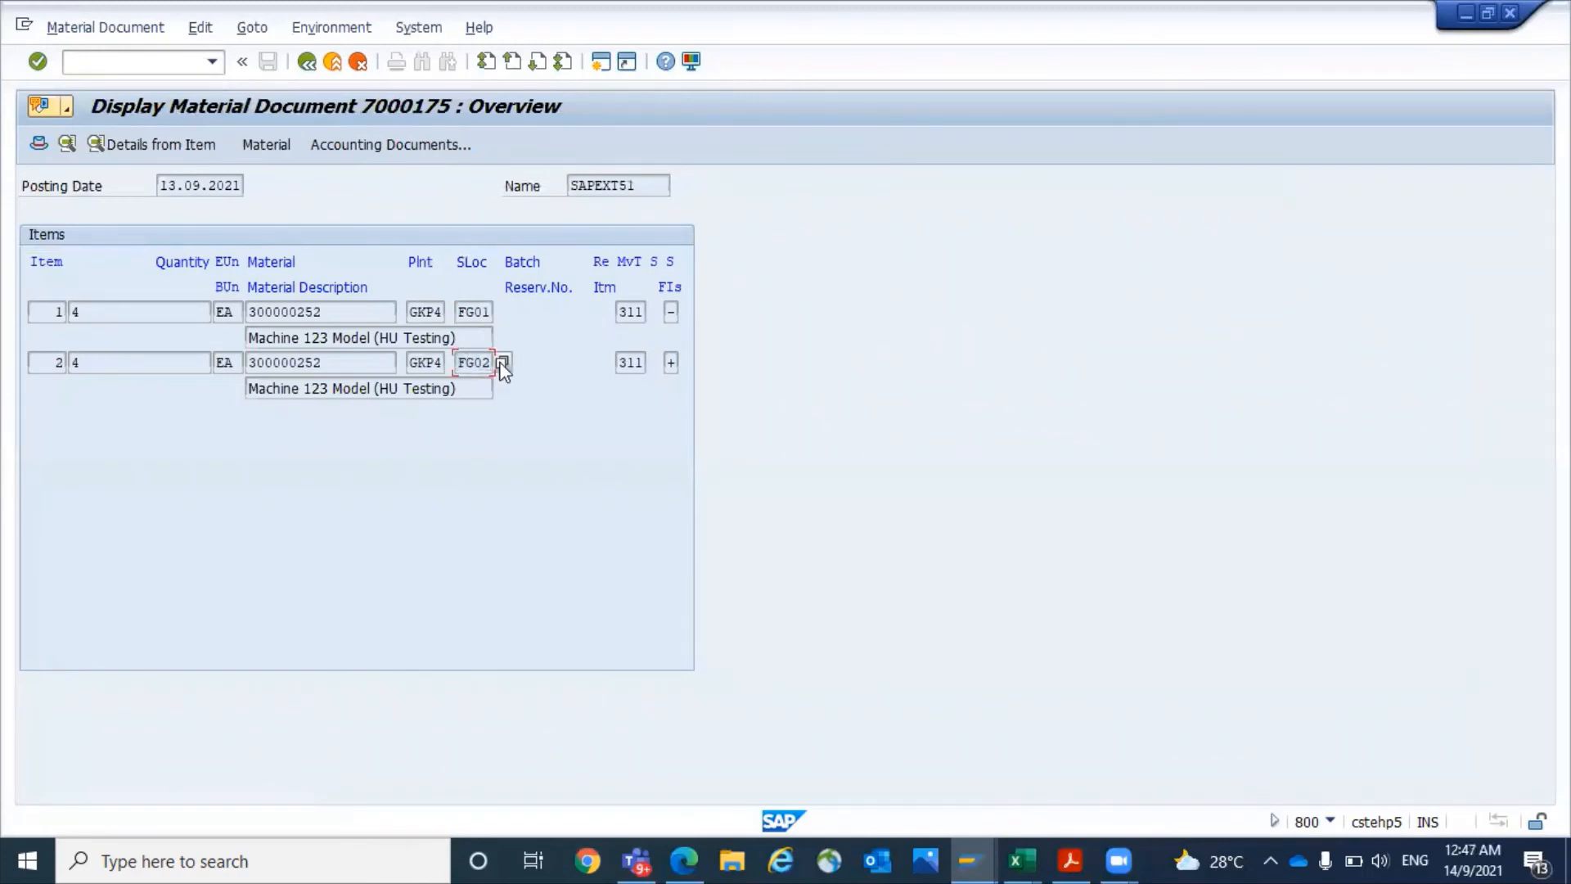